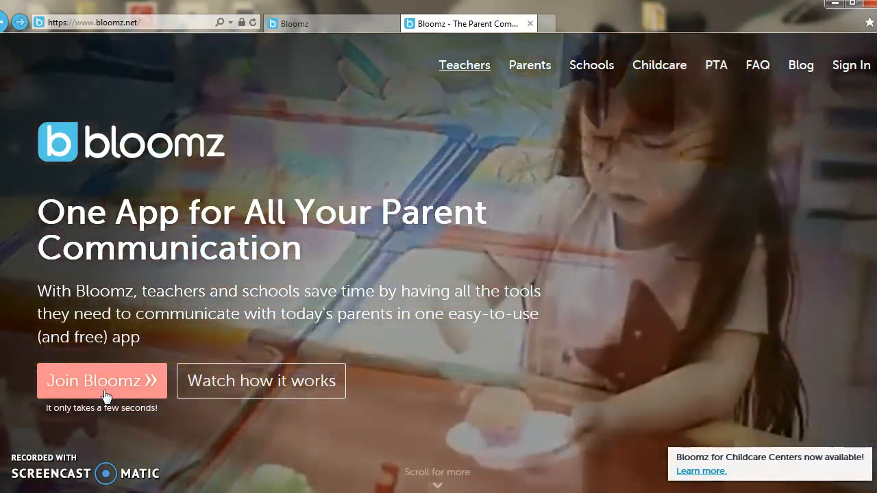
{"action": "mouse_move", "coordinate": [404, 130]}
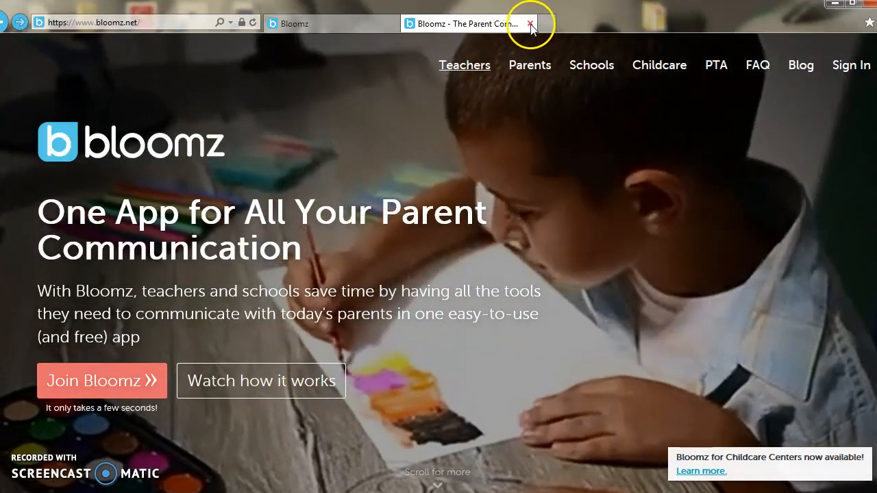
{"action": "mouse_move", "coordinate": [529, 24]}
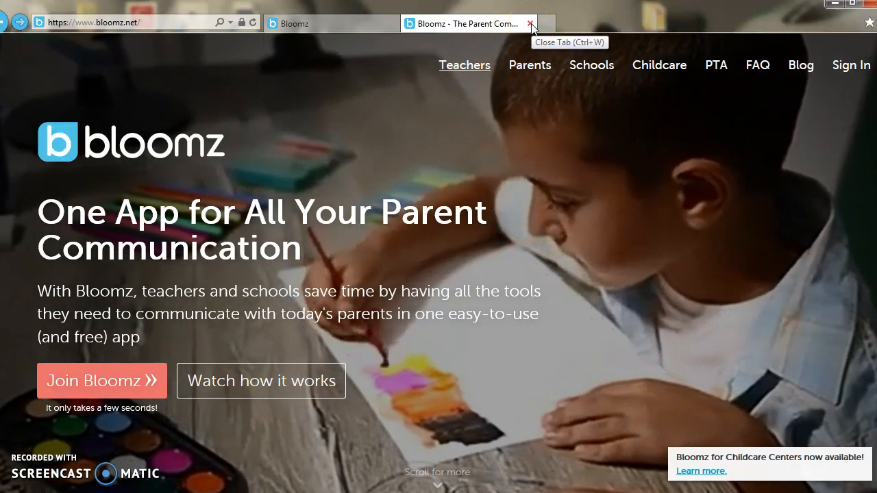
Close the 'Bloomz - The Parent Com...' homepage tab, leaving the Demo Class feed.
{"action": "left_click", "coordinate": [528, 23]}
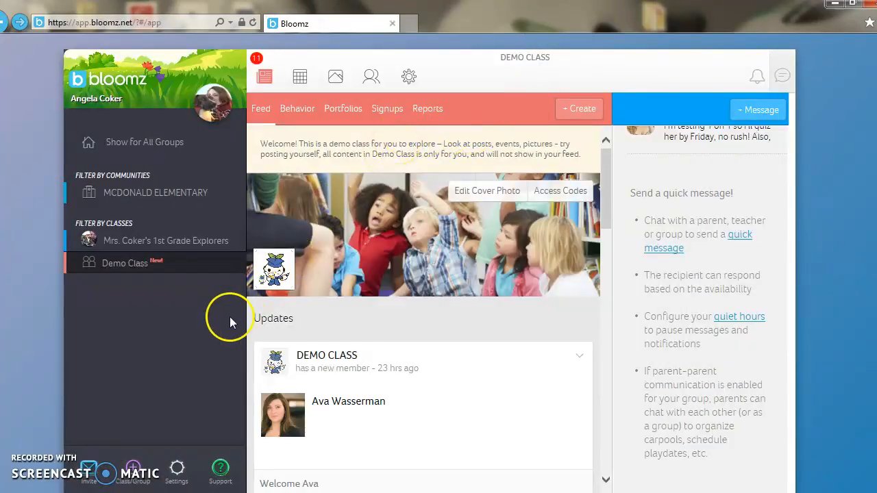
{"action": "mouse_move", "coordinate": [232, 323]}
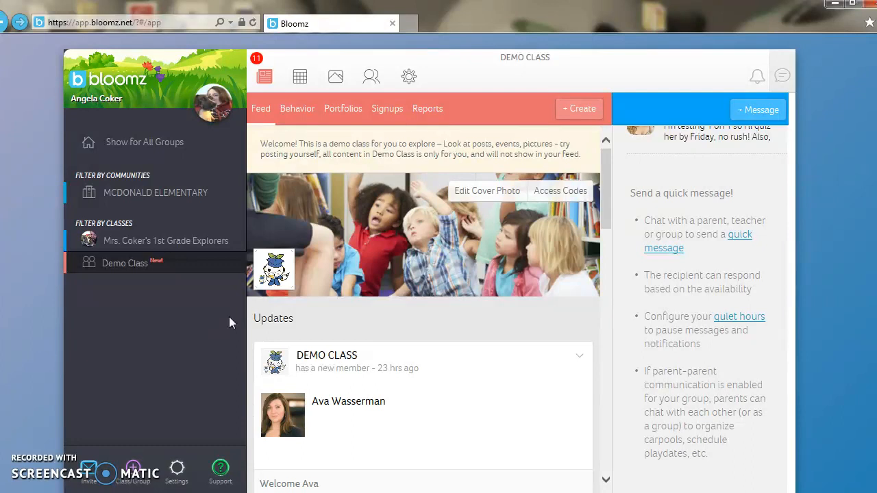
{"action": "mouse_move", "coordinate": [224, 188]}
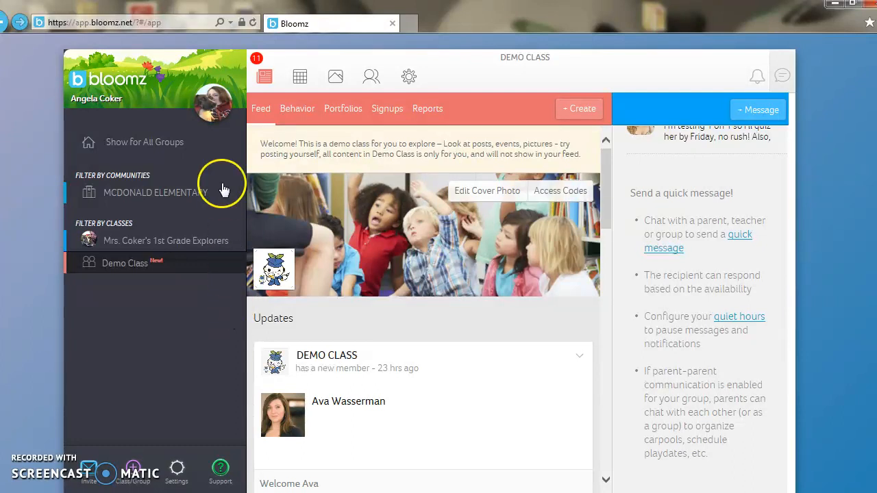
{"action": "mouse_move", "coordinate": [101, 108]}
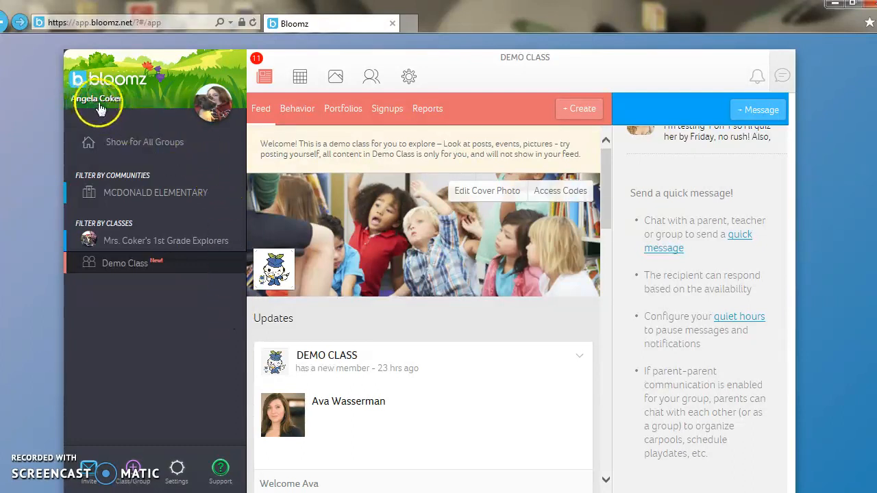
{"action": "mouse_move", "coordinate": [106, 109]}
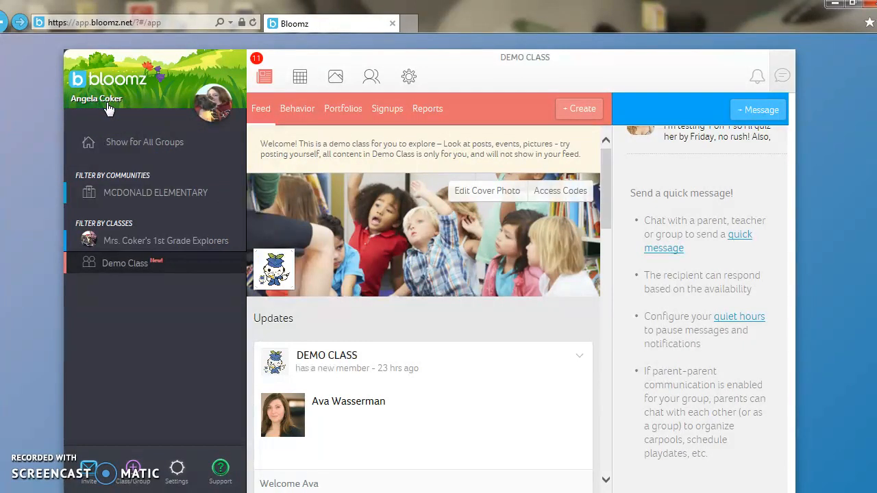
{"action": "mouse_move", "coordinate": [94, 110]}
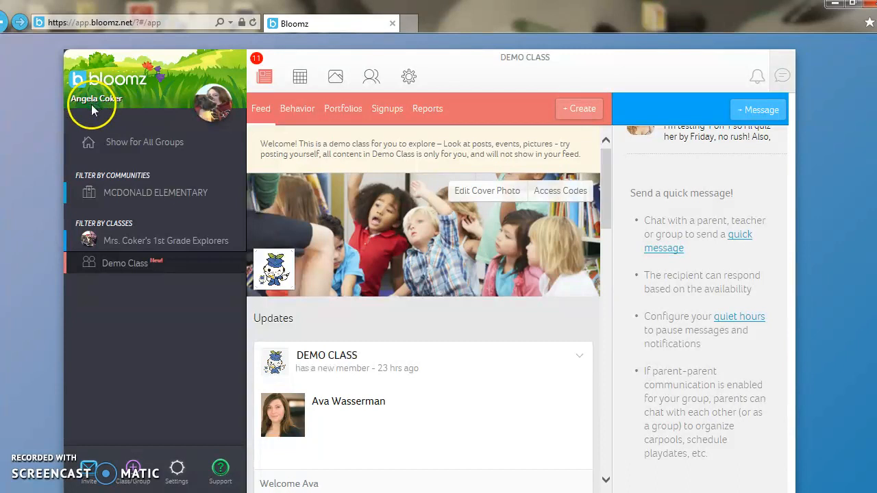
{"action": "mouse_move", "coordinate": [106, 110]}
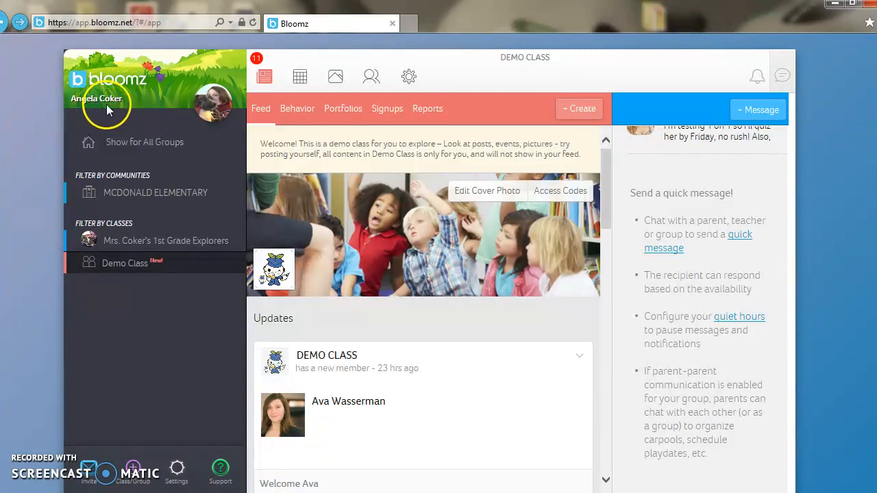
{"action": "mouse_move", "coordinate": [219, 120]}
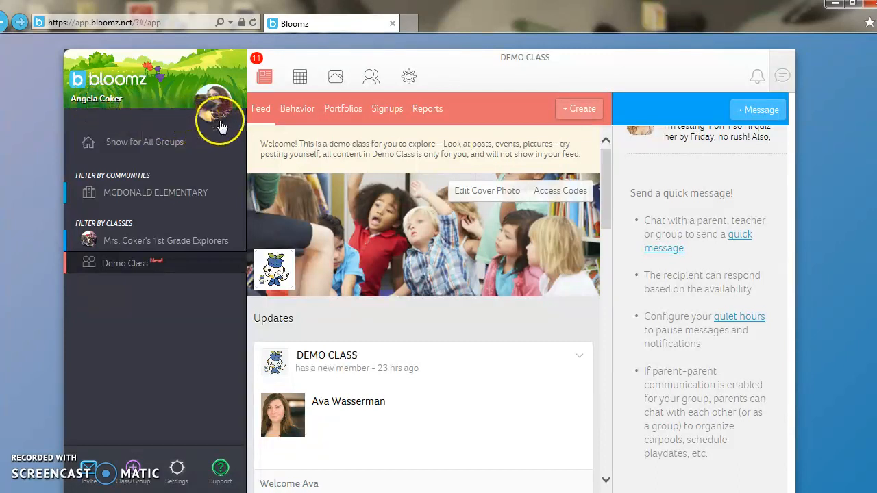
{"action": "mouse_move", "coordinate": [231, 113]}
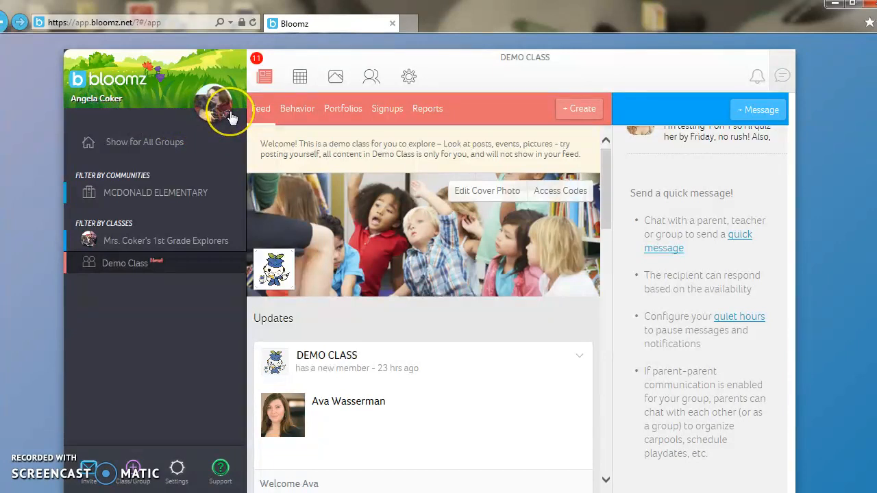
{"action": "mouse_move", "coordinate": [231, 113]}
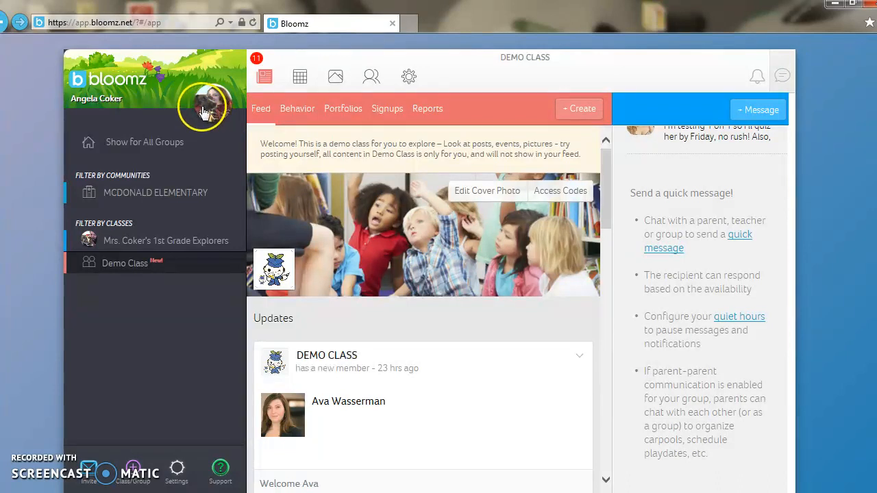
{"action": "mouse_move", "coordinate": [211, 144]}
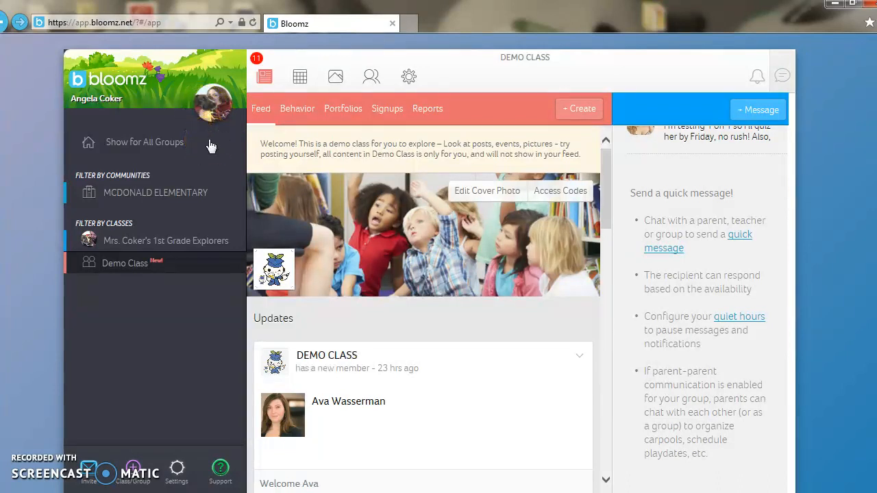
{"action": "mouse_move", "coordinate": [175, 182]}
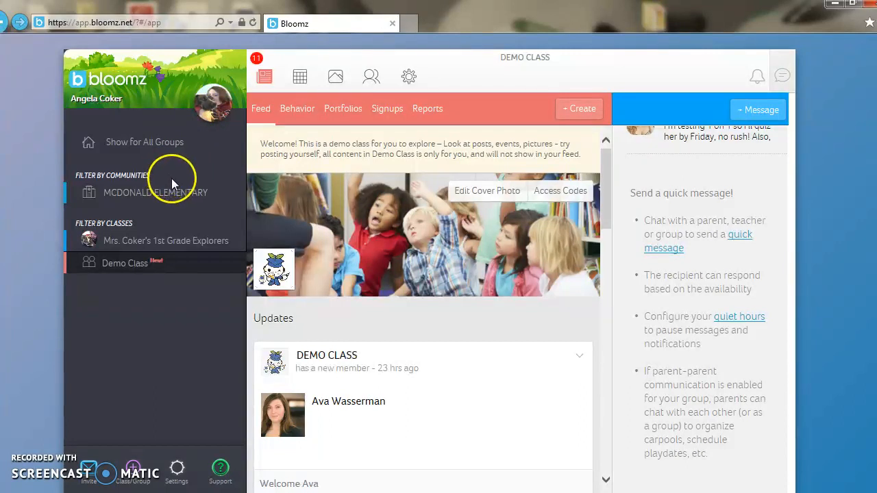
{"action": "mouse_move", "coordinate": [176, 204]}
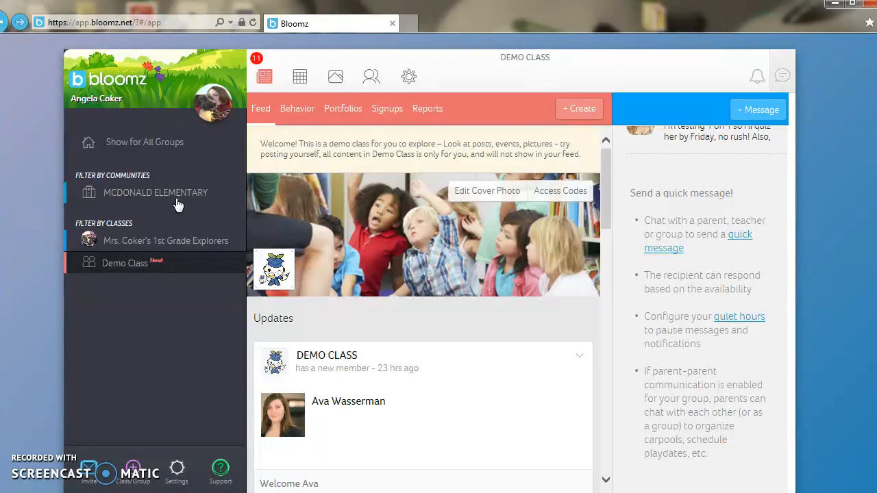
{"action": "mouse_move", "coordinate": [141, 241]}
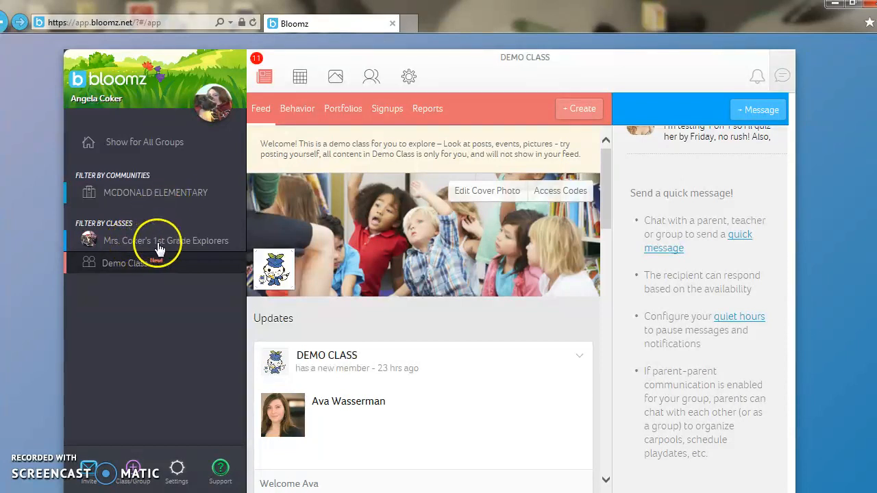
{"action": "mouse_move", "coordinate": [215, 246]}
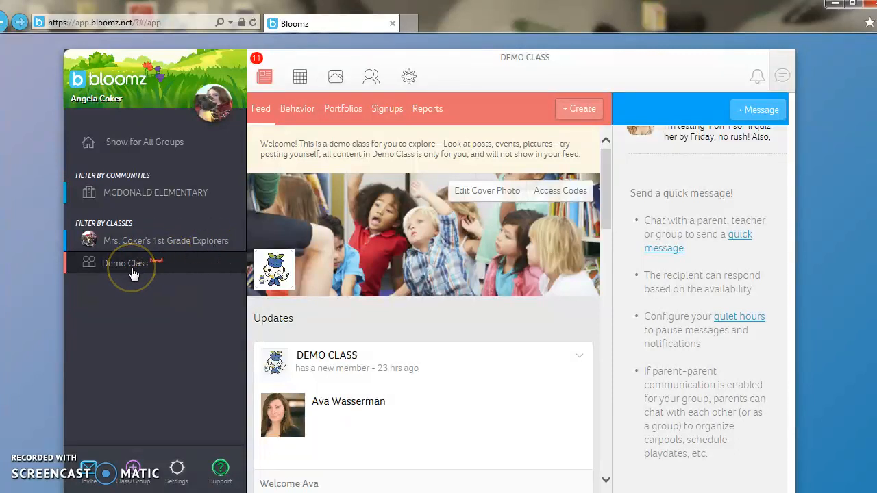
{"action": "mouse_move", "coordinate": [134, 275]}
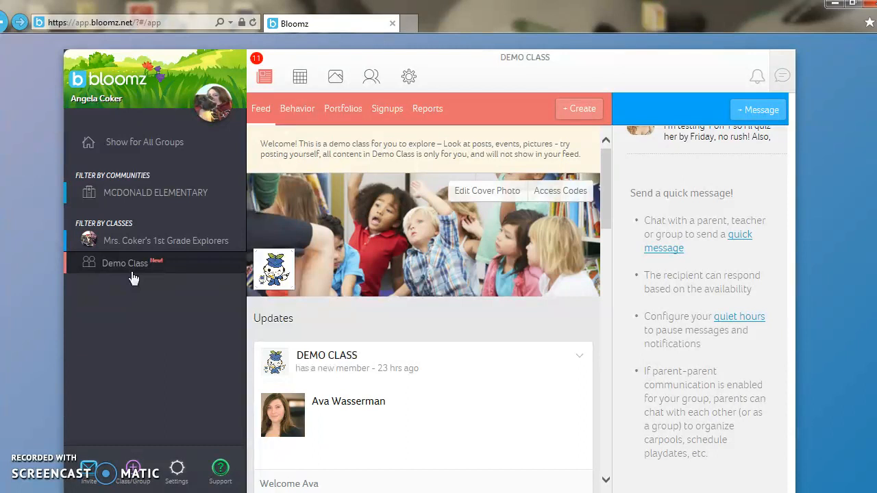
{"action": "mouse_move", "coordinate": [140, 274]}
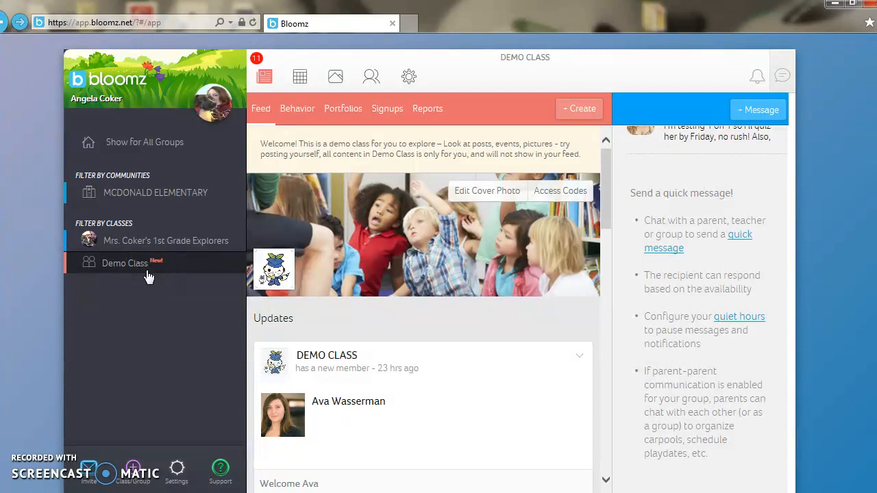
{"action": "mouse_move", "coordinate": [149, 240]}
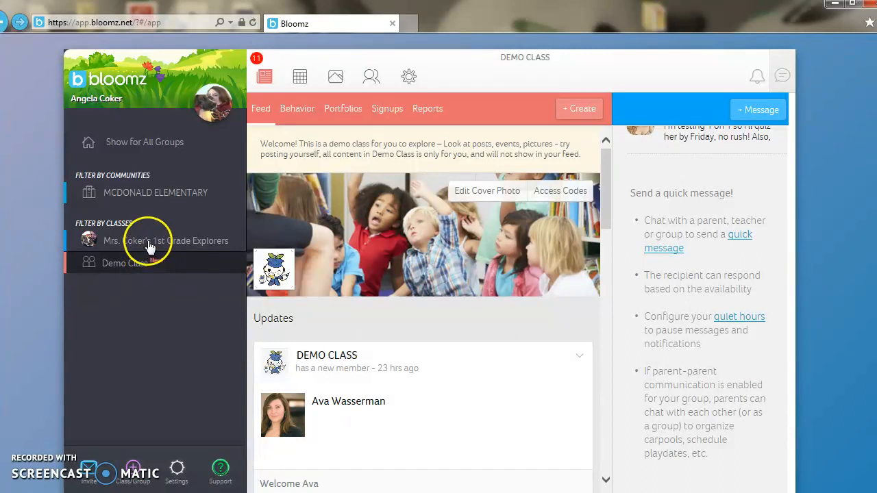
{"action": "mouse_move", "coordinate": [143, 305]}
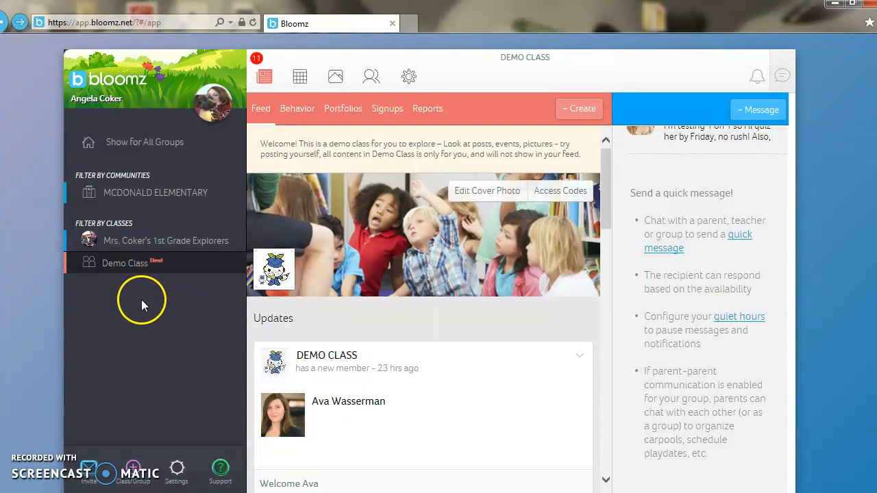
{"action": "mouse_move", "coordinate": [67, 247]}
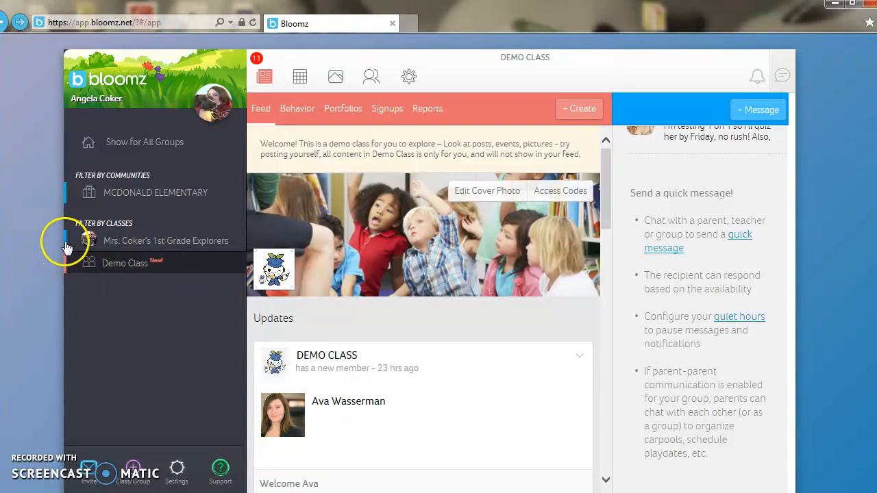
{"action": "mouse_move", "coordinate": [82, 266]}
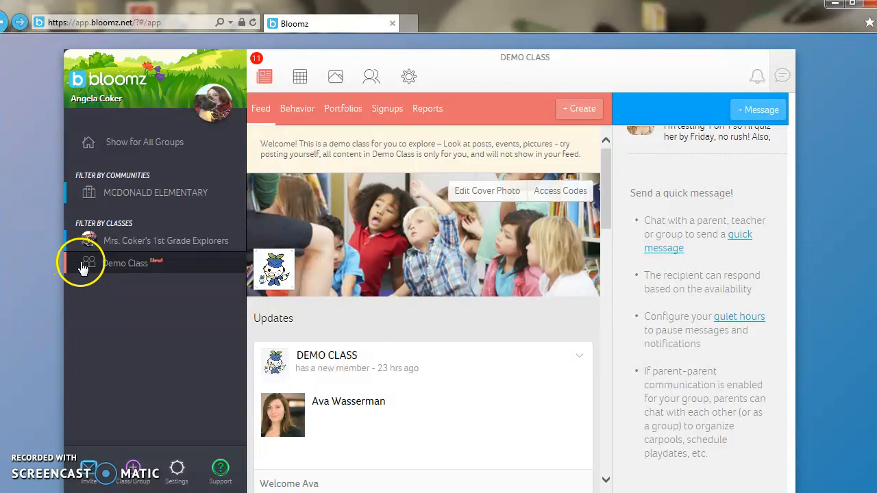
{"action": "mouse_move", "coordinate": [103, 321]}
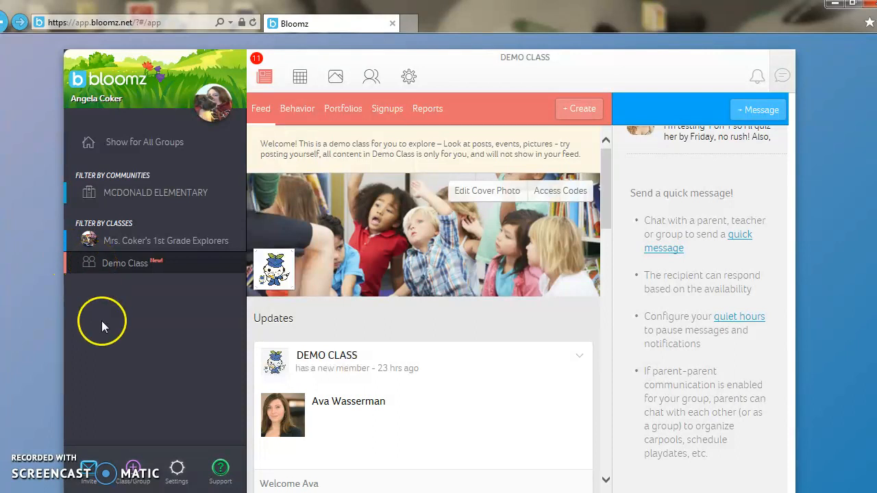
{"action": "mouse_move", "coordinate": [91, 480]}
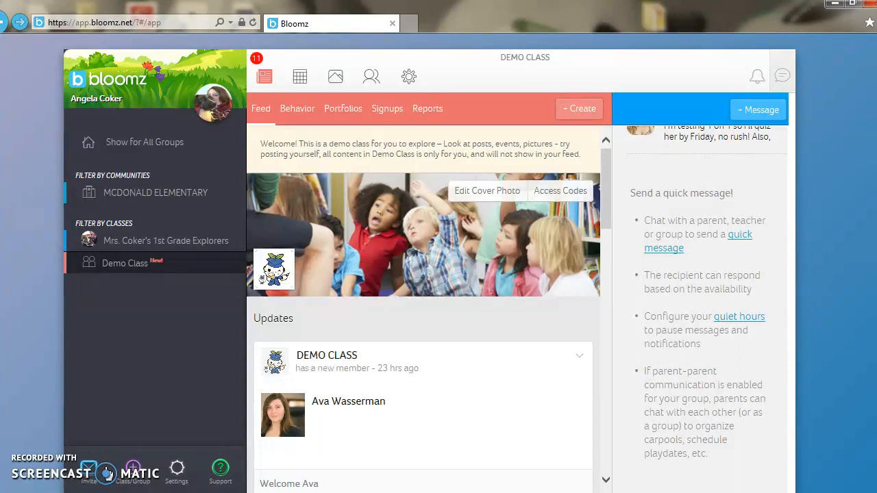
{"action": "mouse_move", "coordinate": [134, 473]}
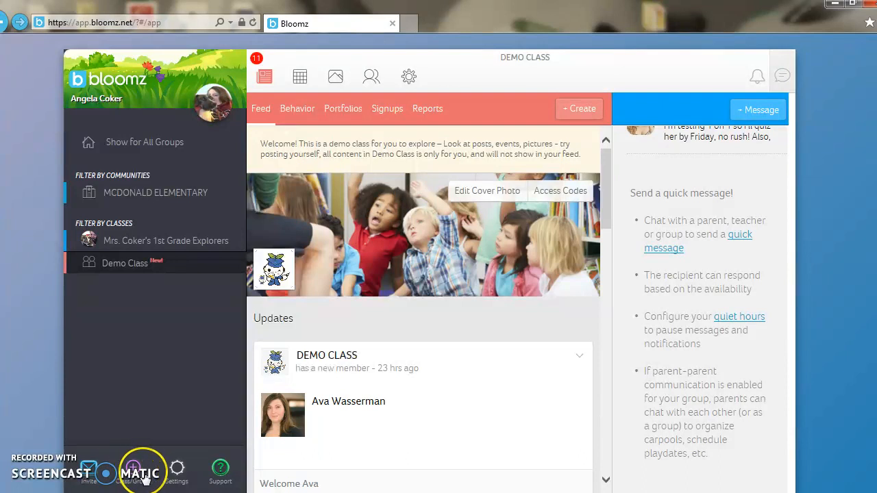
{"action": "mouse_move", "coordinate": [151, 263]}
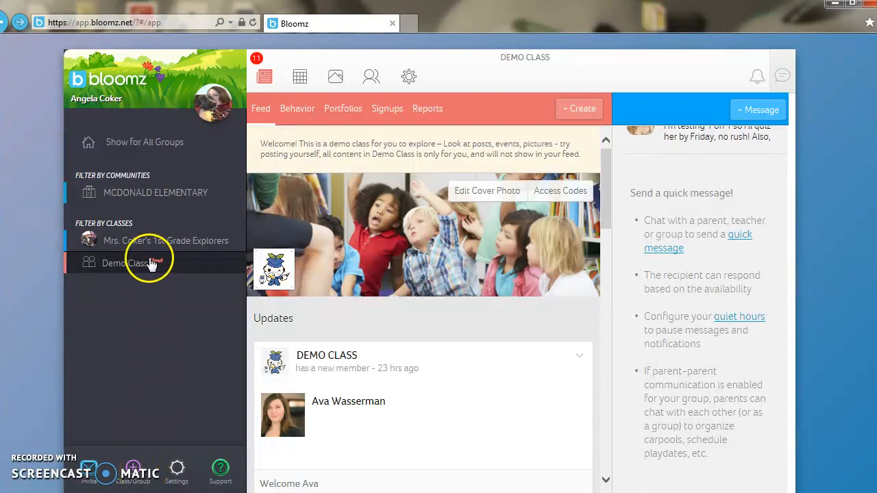
{"action": "mouse_move", "coordinate": [135, 243]}
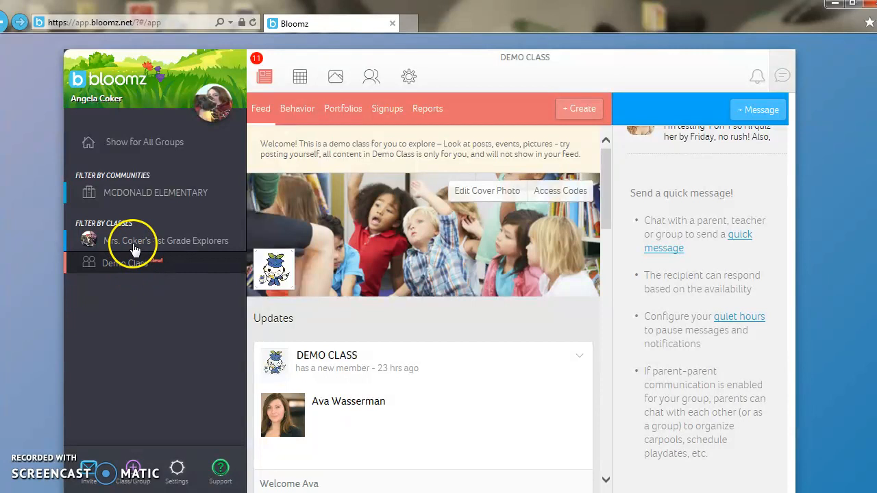
{"action": "mouse_move", "coordinate": [134, 471]}
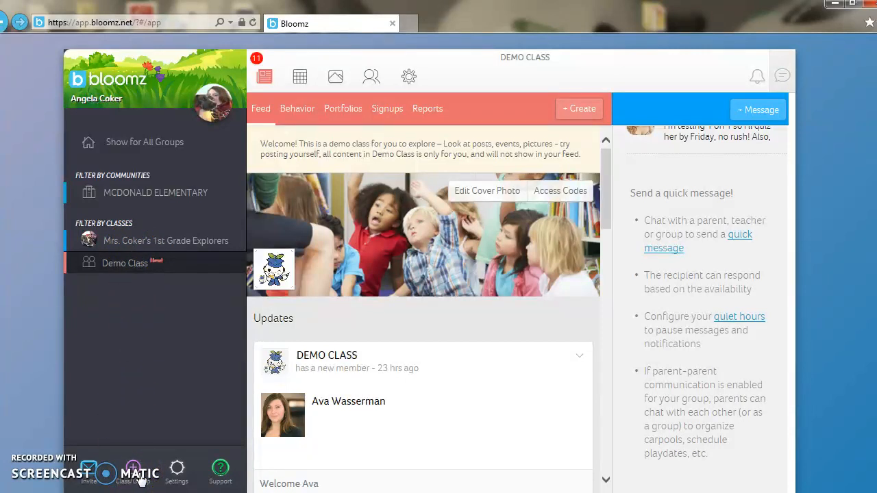
{"action": "mouse_move", "coordinate": [189, 473]}
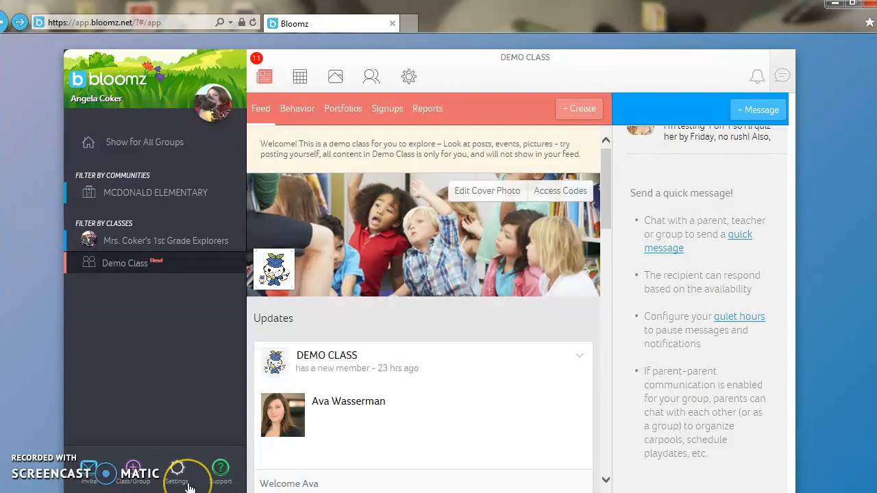
{"action": "mouse_move", "coordinate": [176, 468]}
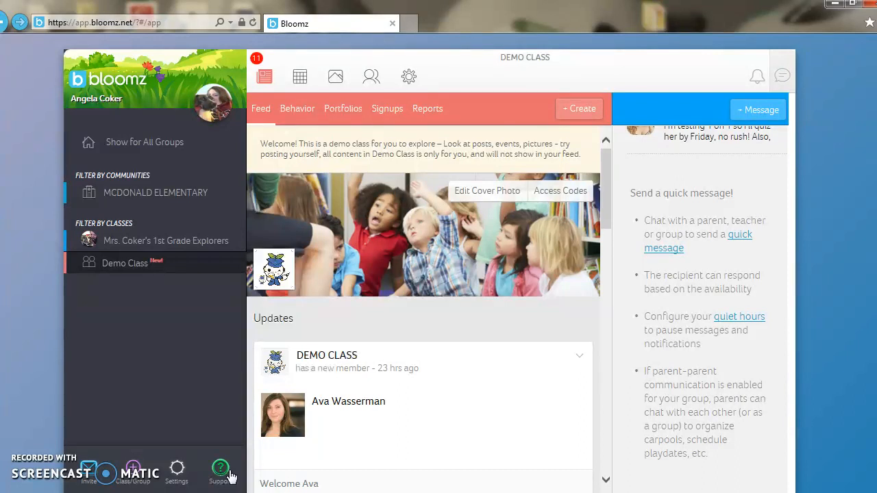
{"action": "mouse_move", "coordinate": [226, 403]}
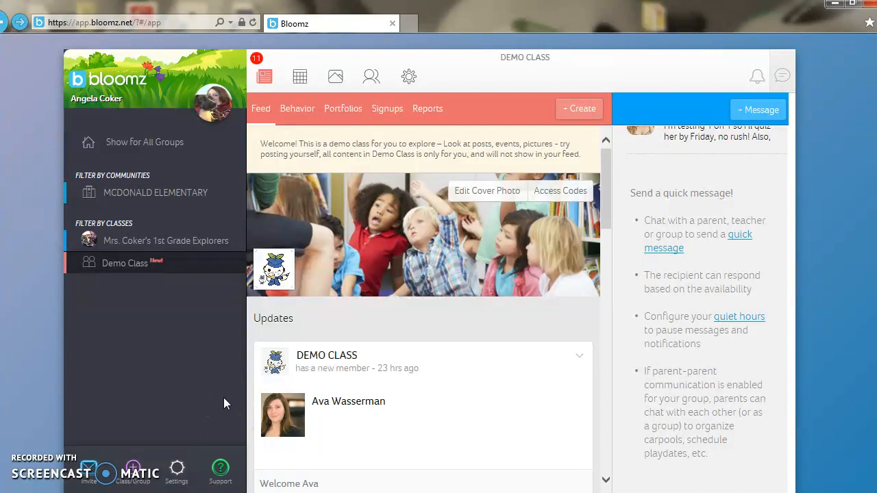
{"action": "mouse_move", "coordinate": [240, 131]}
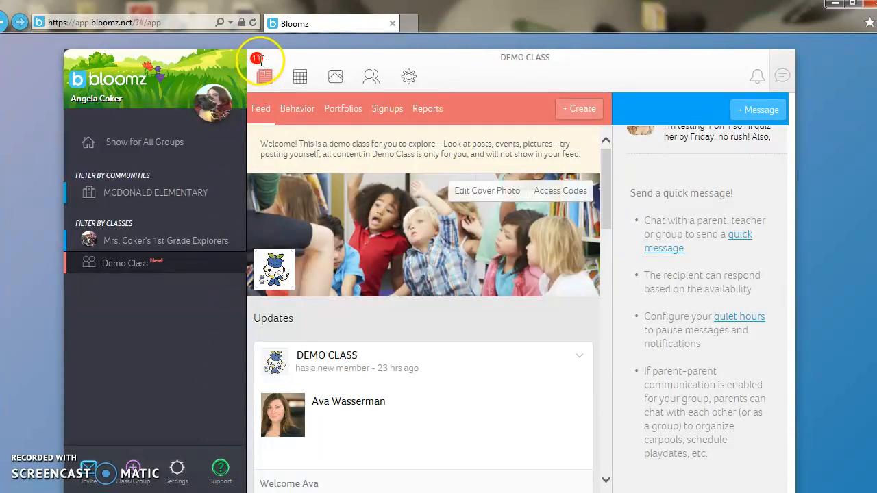
{"action": "mouse_move", "coordinate": [262, 72]}
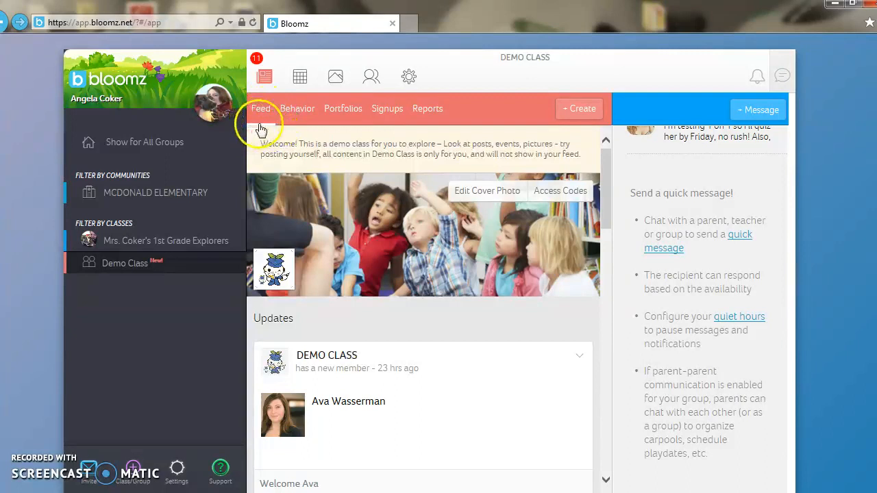
{"action": "mouse_move", "coordinate": [299, 130]}
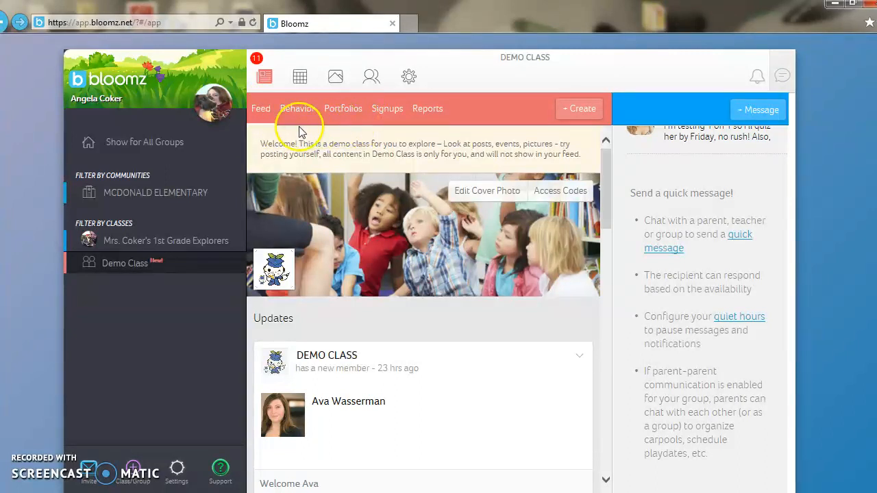
{"action": "mouse_move", "coordinate": [364, 166]}
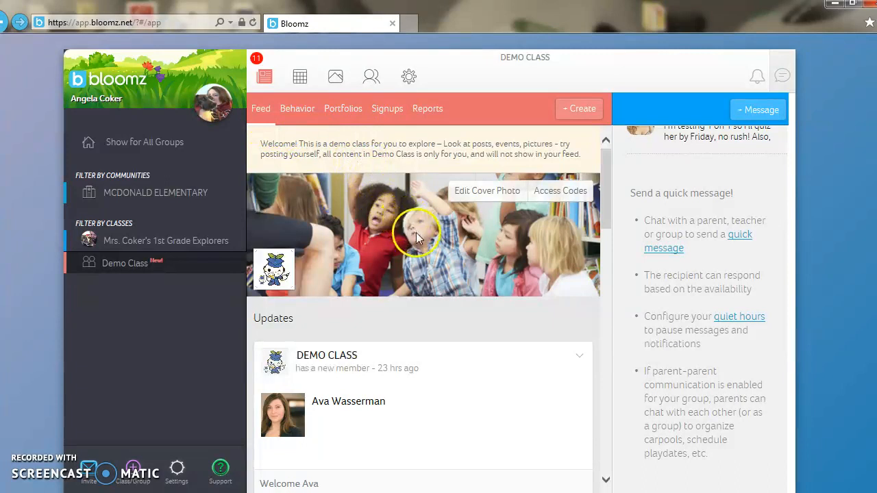
{"action": "mouse_move", "coordinate": [377, 276]}
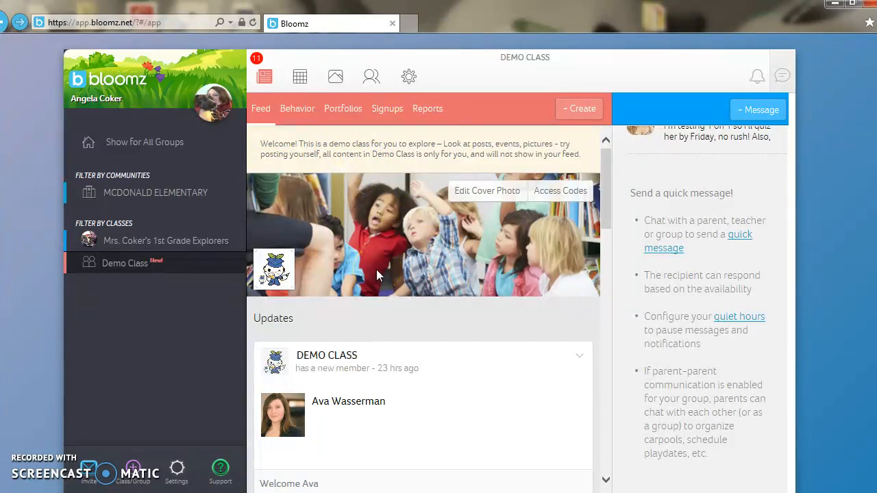
{"action": "mouse_move", "coordinate": [391, 274]}
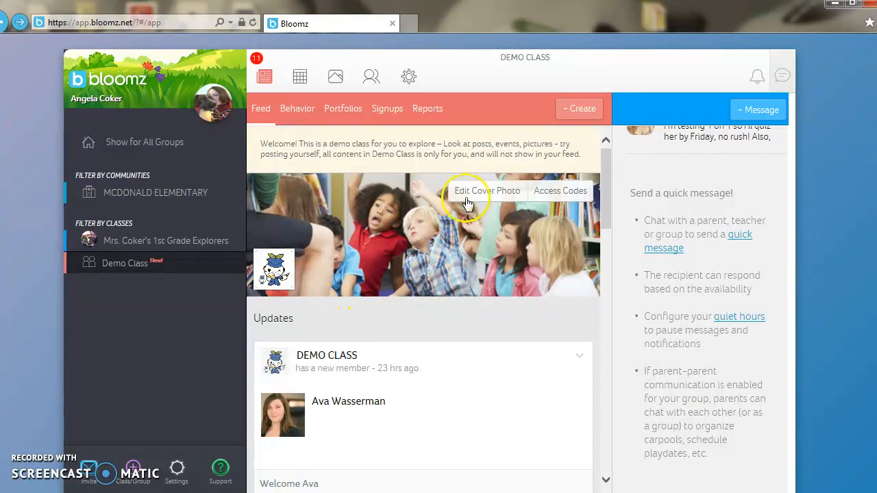
{"action": "mouse_move", "coordinate": [478, 202]}
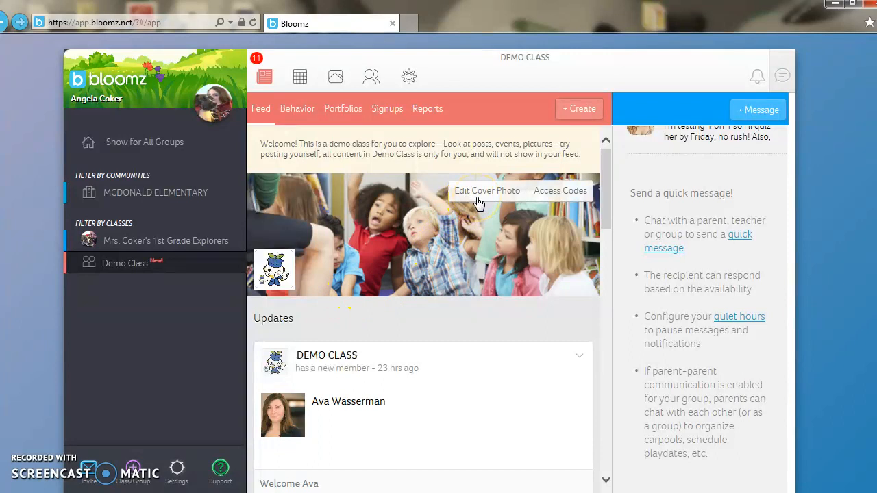
{"action": "mouse_move", "coordinate": [476, 201]}
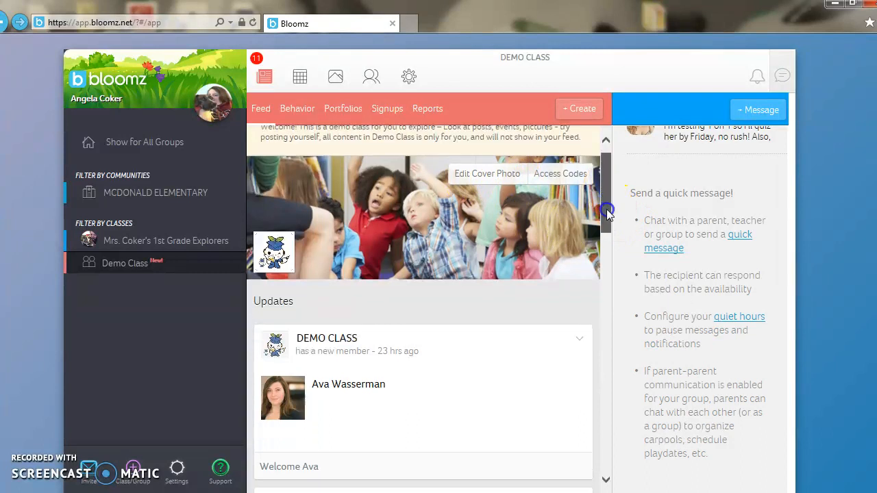
{"action": "scroll", "scroll_direction": "down", "scroll_amount": 3}
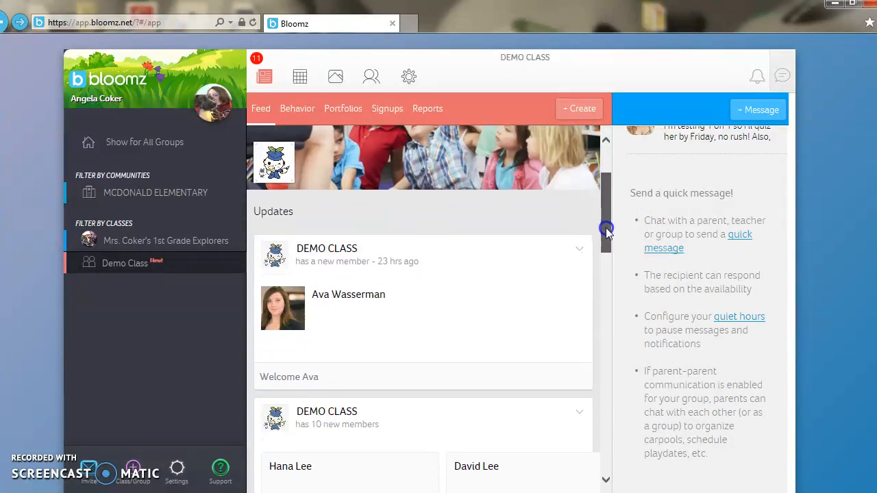
{"action": "scroll", "scroll_direction": "down", "scroll_amount": 3}
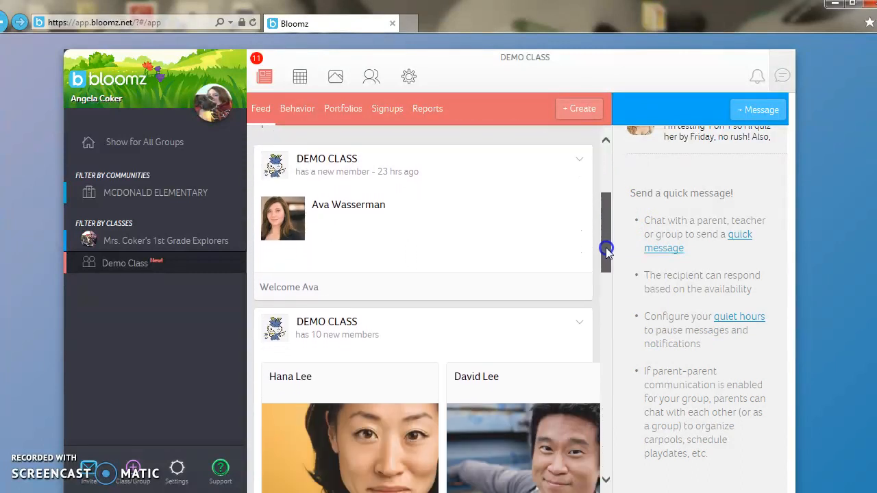
{"action": "scroll", "scroll_direction": "up", "scroll_amount": 3}
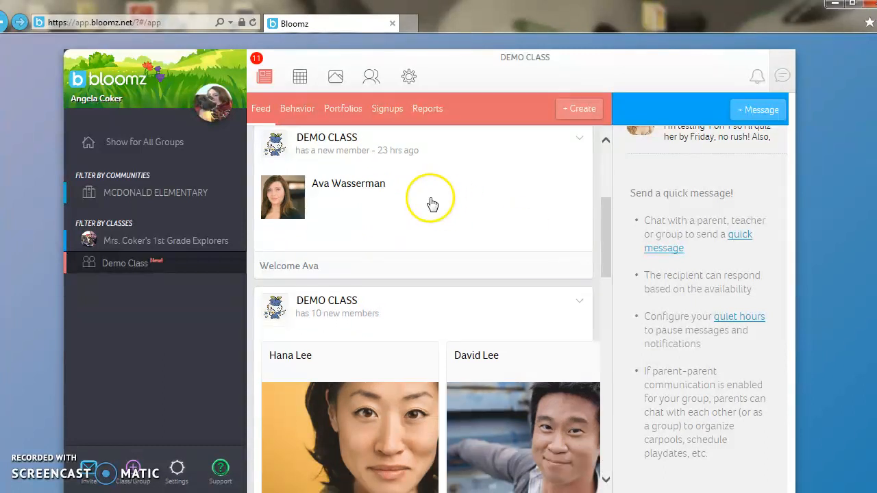
{"action": "mouse_move", "coordinate": [548, 126]}
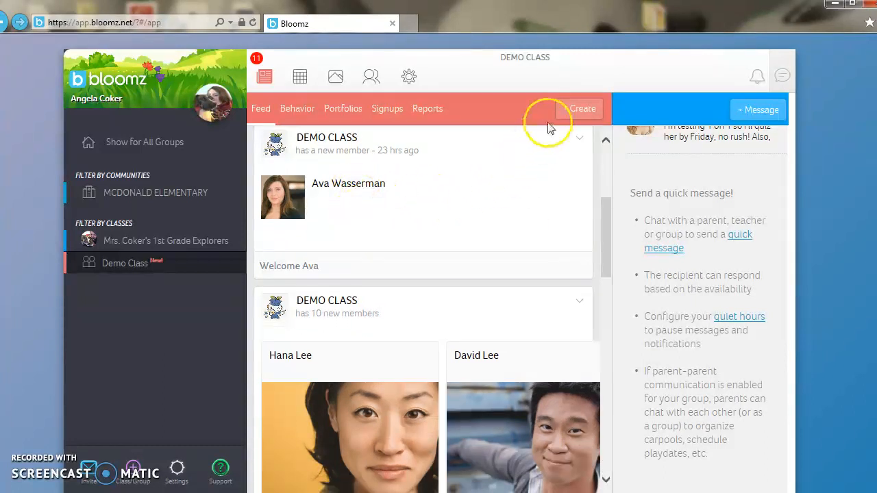
{"action": "mouse_move", "coordinate": [582, 109]}
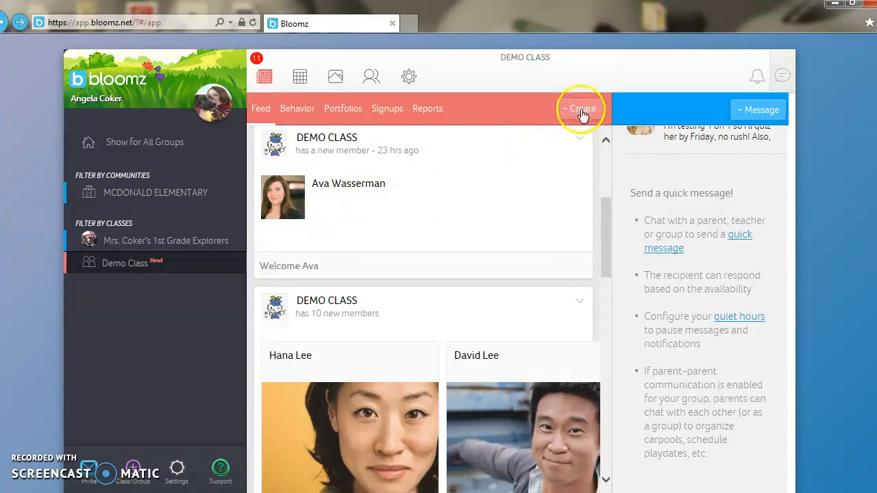
{"action": "mouse_move", "coordinate": [571, 160]}
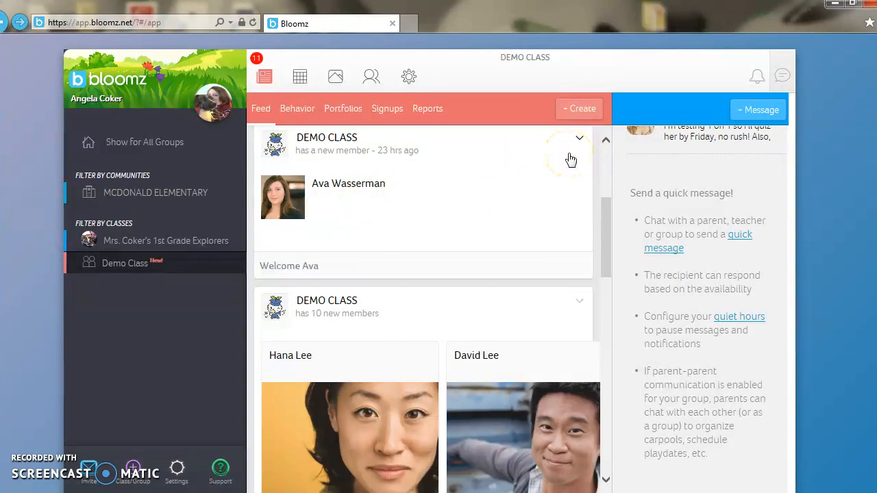
Show the Demo Class create menu with Post, Announcement, Alert, Event and more.
{"action": "left_click", "coordinate": [579, 108]}
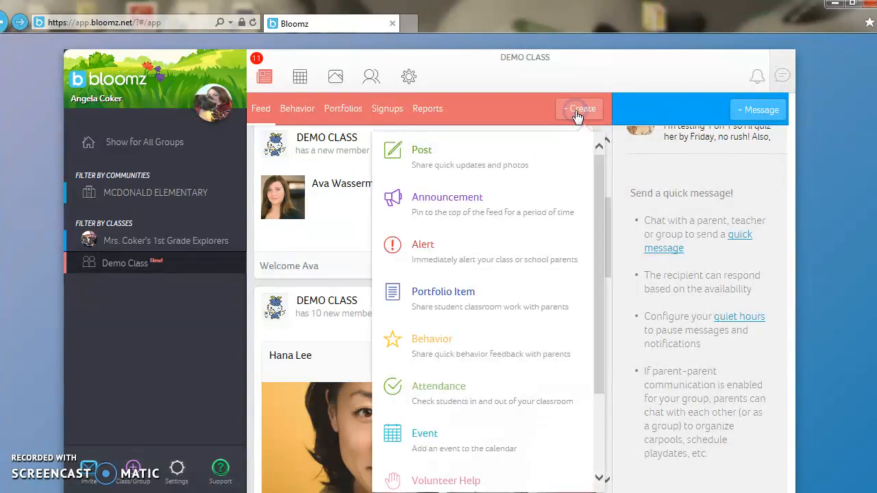
{"action": "mouse_move", "coordinate": [483, 164]}
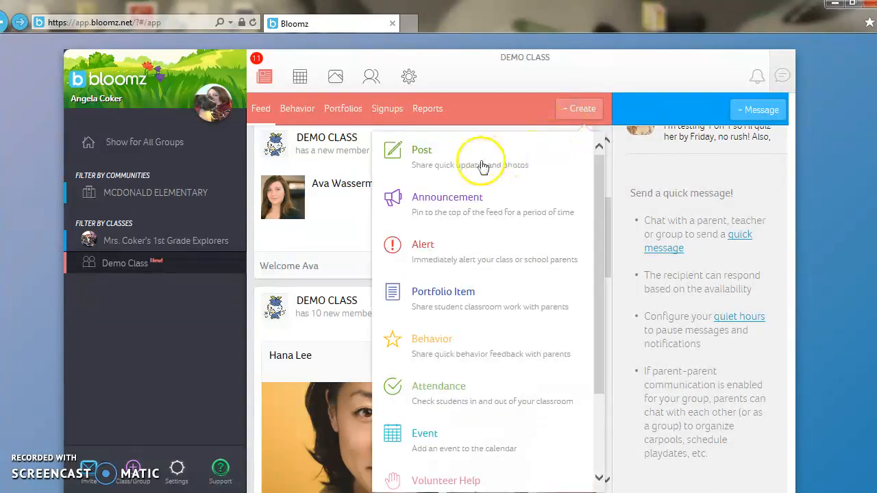
{"action": "mouse_move", "coordinate": [446, 175]}
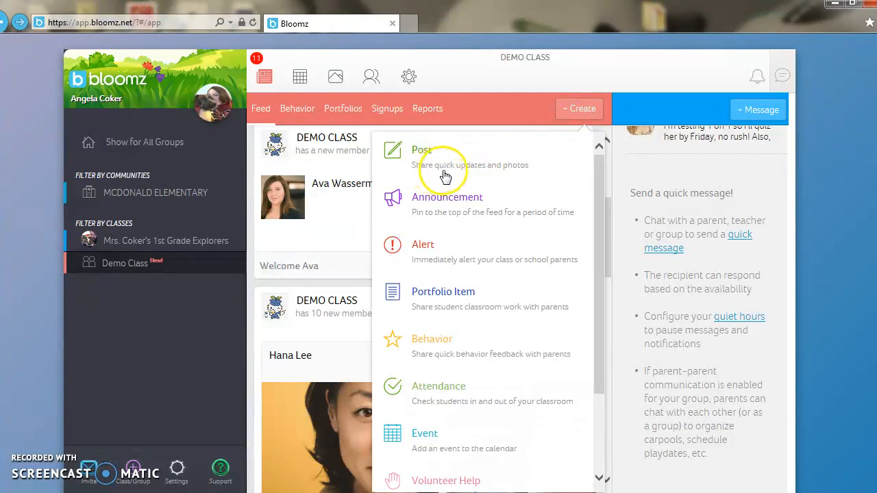
{"action": "mouse_move", "coordinate": [531, 177]}
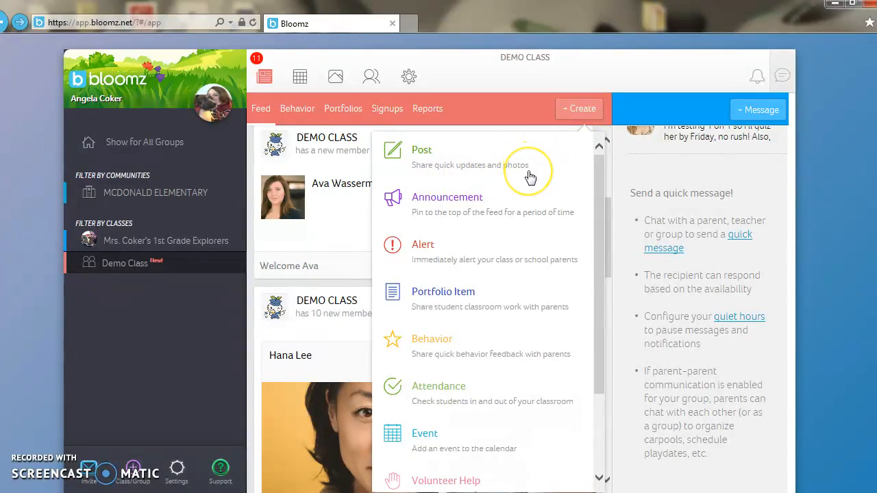
{"action": "mouse_move", "coordinate": [530, 177]}
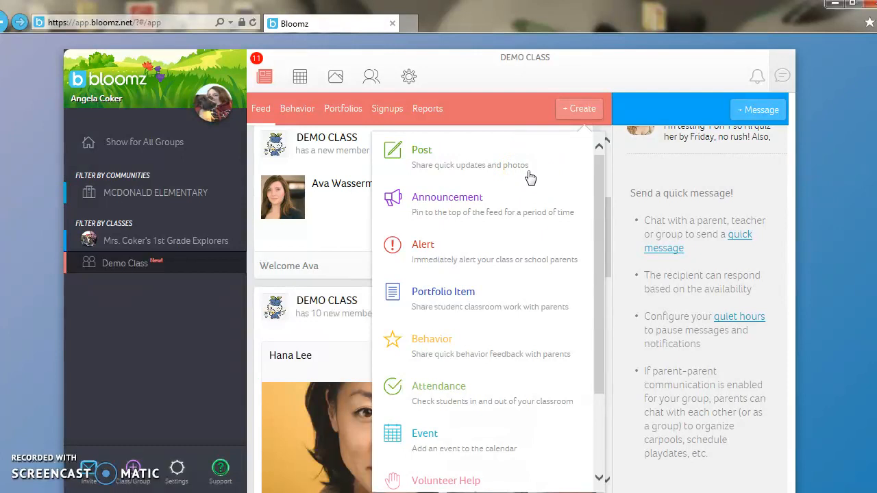
{"action": "mouse_move", "coordinate": [483, 202]}
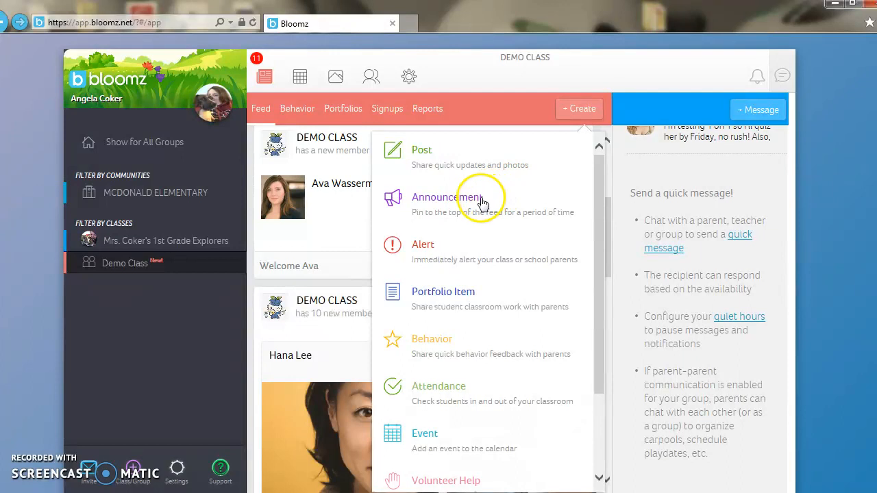
{"action": "mouse_move", "coordinate": [466, 266]}
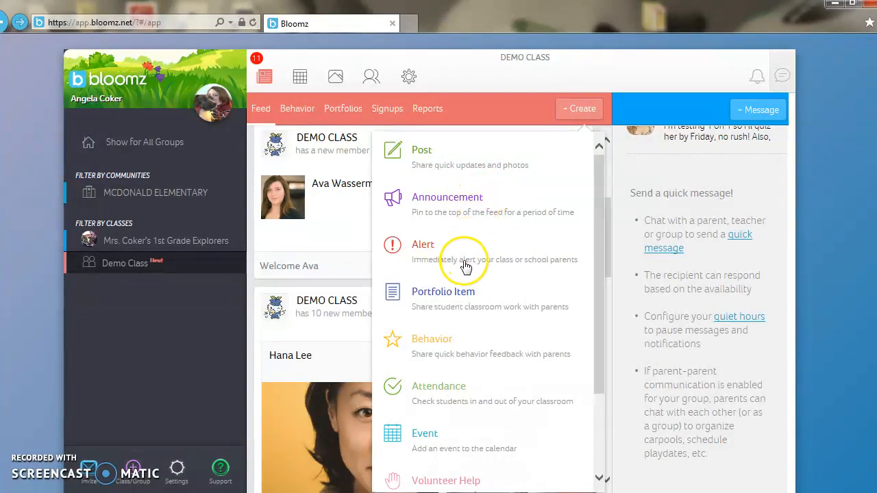
{"action": "mouse_move", "coordinate": [464, 269]}
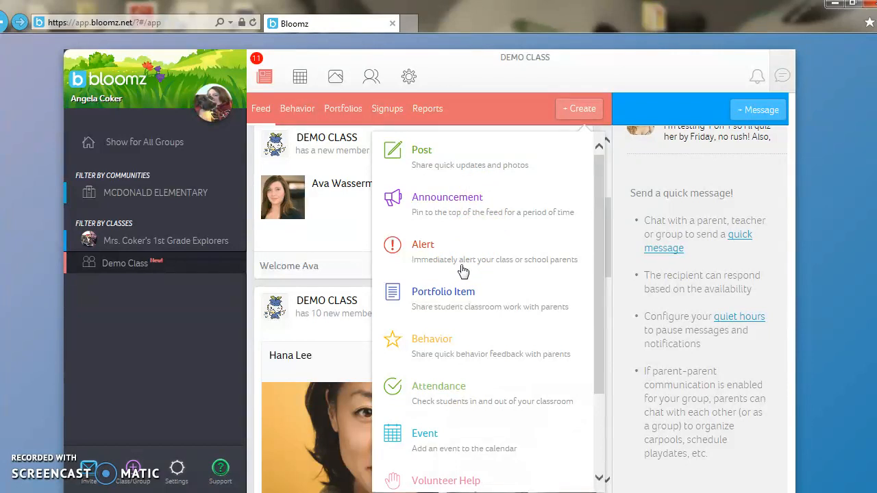
{"action": "mouse_move", "coordinate": [471, 305]}
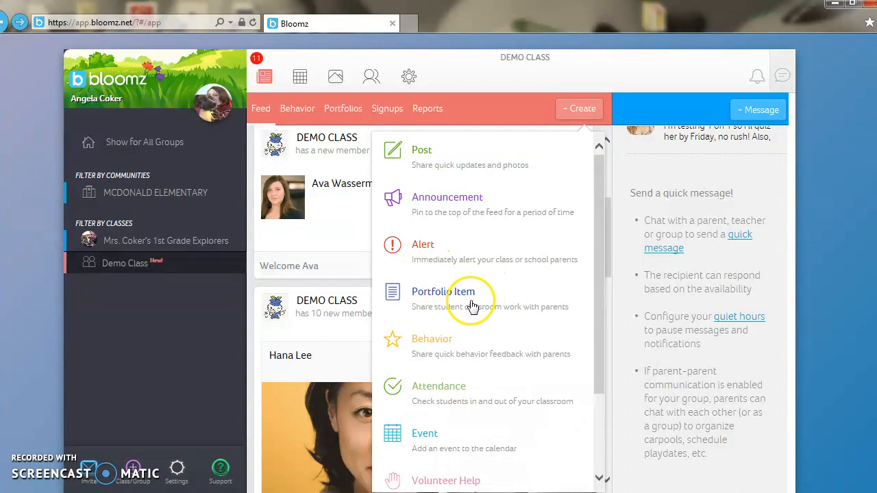
{"action": "mouse_move", "coordinate": [457, 319]}
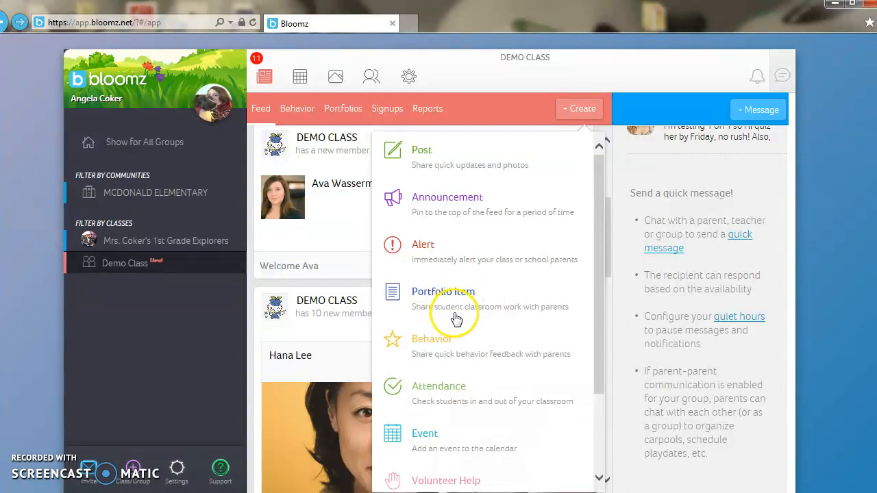
{"action": "mouse_move", "coordinate": [459, 341]}
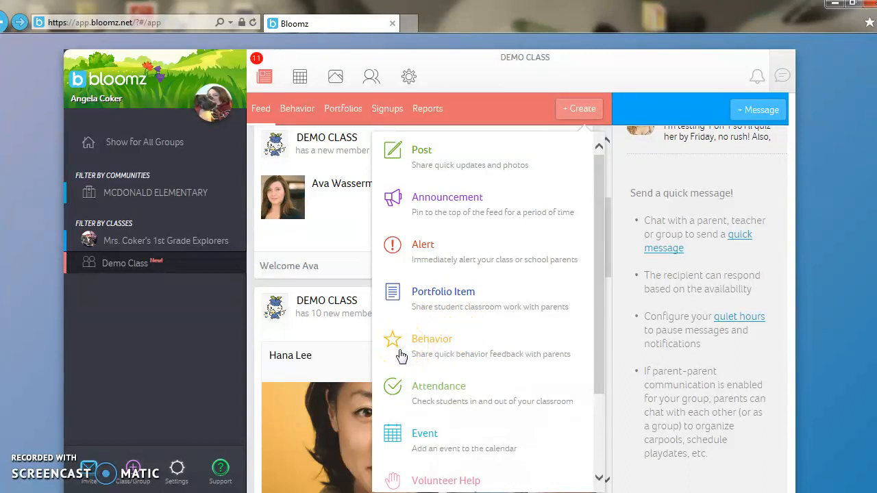
{"action": "mouse_move", "coordinate": [428, 384]}
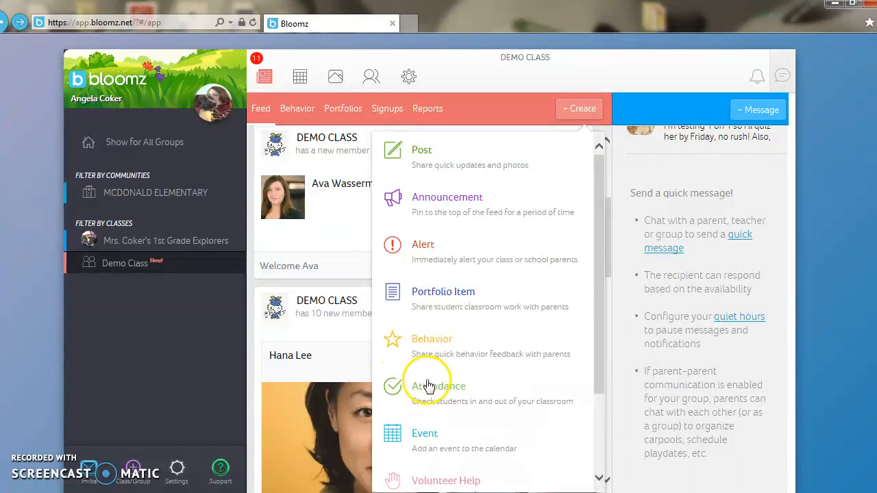
{"action": "mouse_move", "coordinate": [568, 394]}
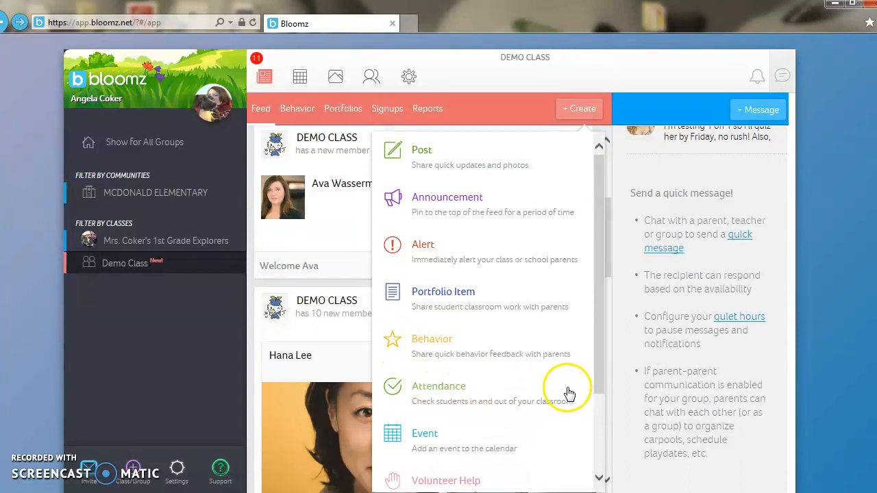
{"action": "scroll", "scroll_direction": "down", "scroll_amount": 3}
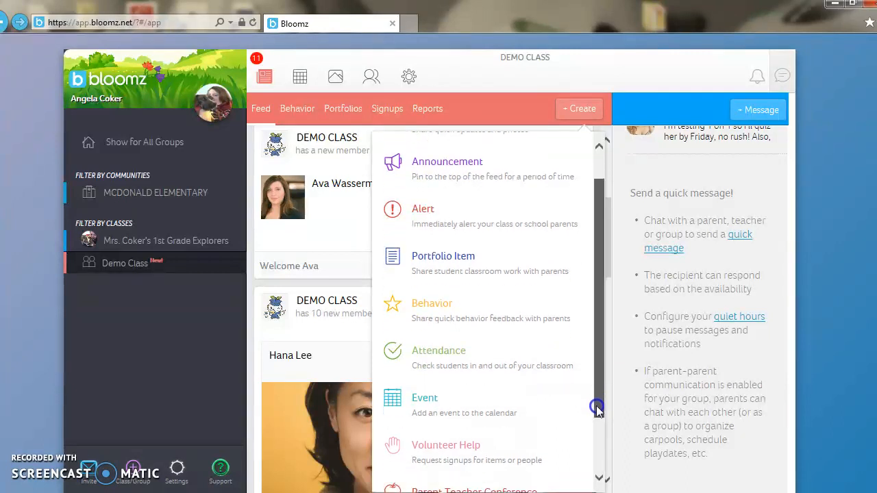
{"action": "scroll", "scroll_direction": "down", "scroll_amount": 3}
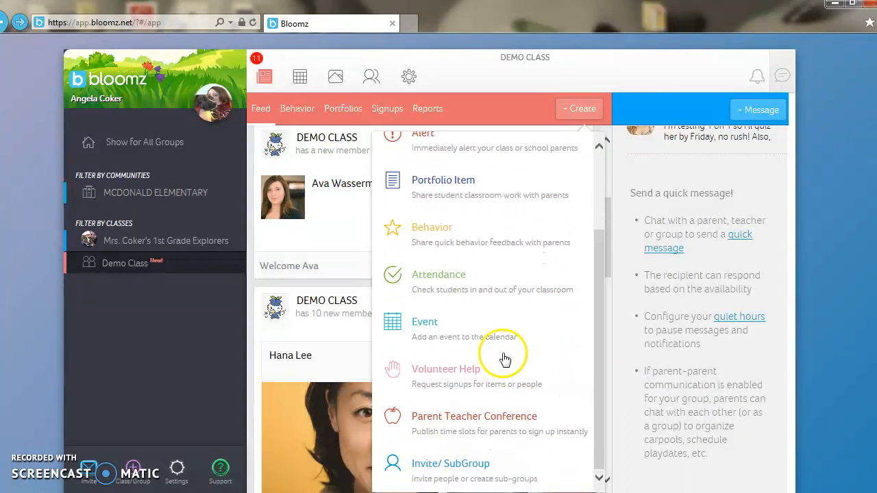
{"action": "mouse_move", "coordinate": [450, 331]}
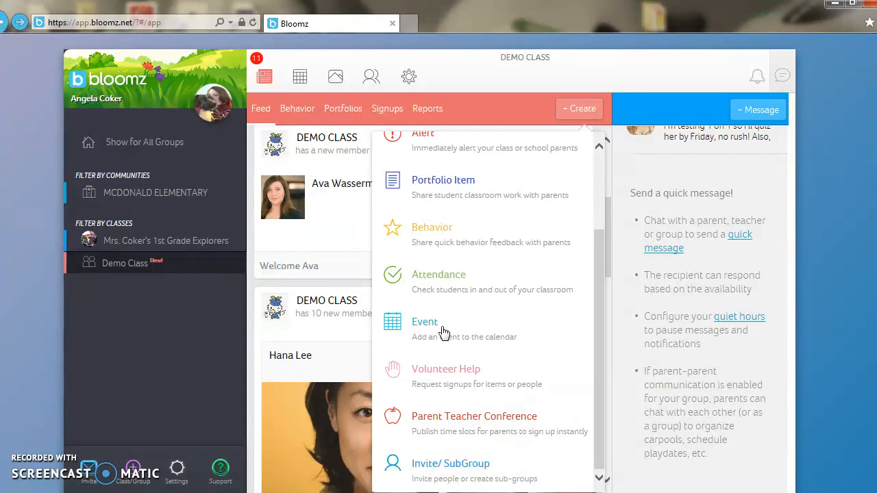
{"action": "mouse_move", "coordinate": [488, 377]}
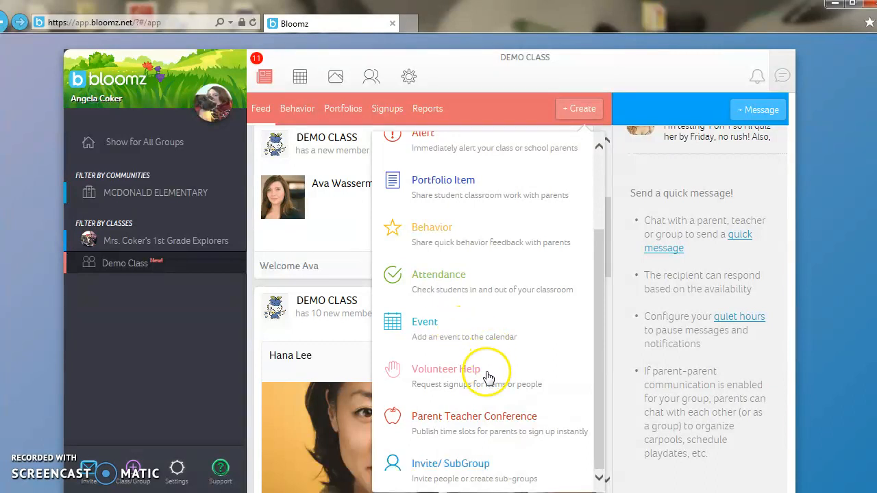
{"action": "mouse_move", "coordinate": [488, 376]}
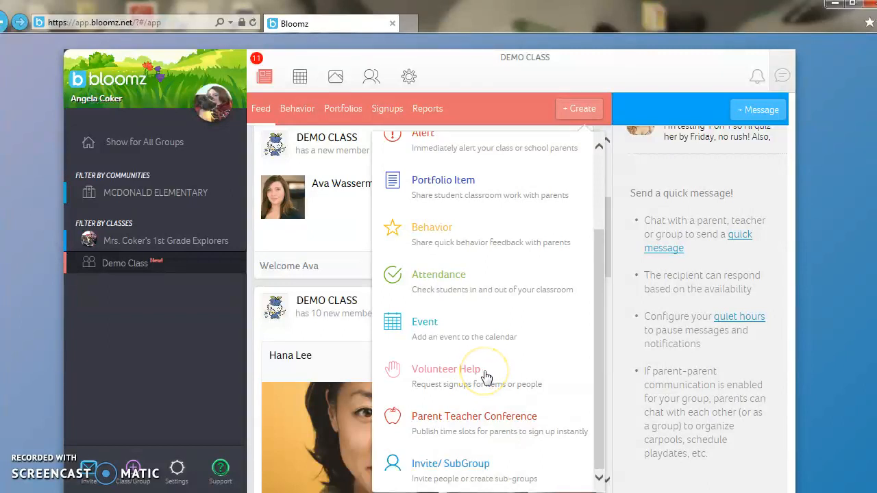
{"action": "mouse_move", "coordinate": [497, 372]}
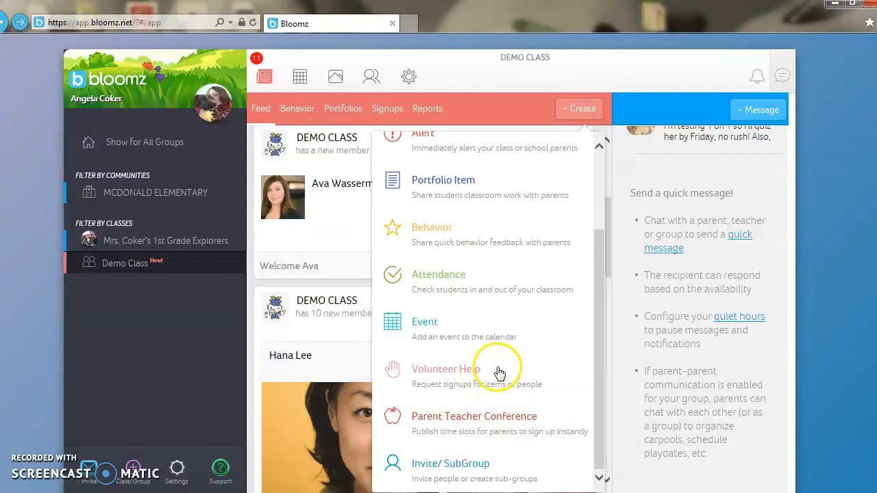
{"action": "mouse_move", "coordinate": [543, 423]}
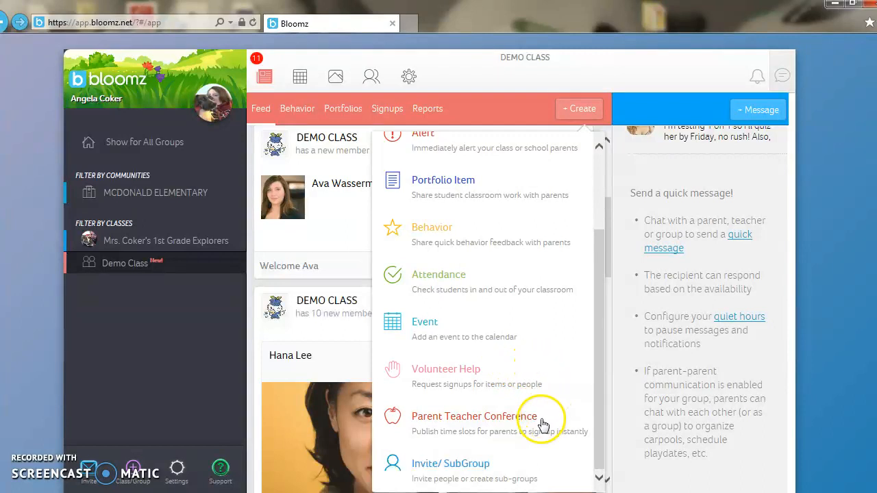
{"action": "mouse_move", "coordinate": [448, 429]}
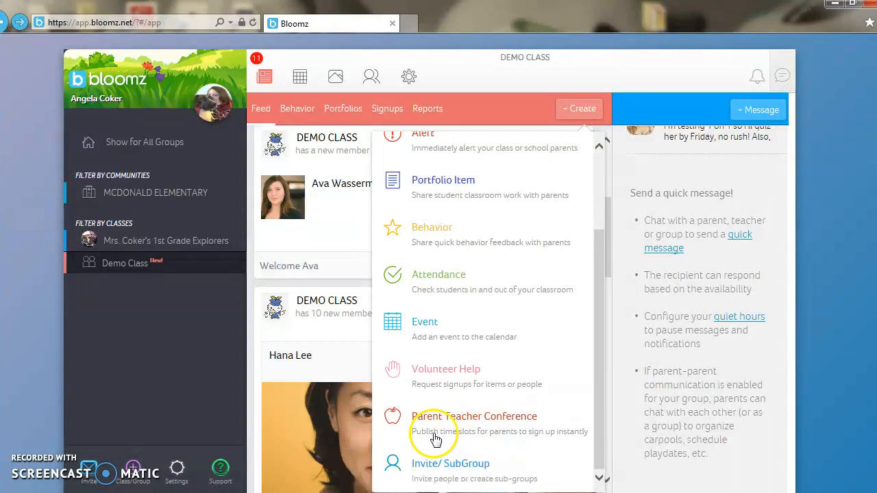
{"action": "mouse_move", "coordinate": [392, 430]}
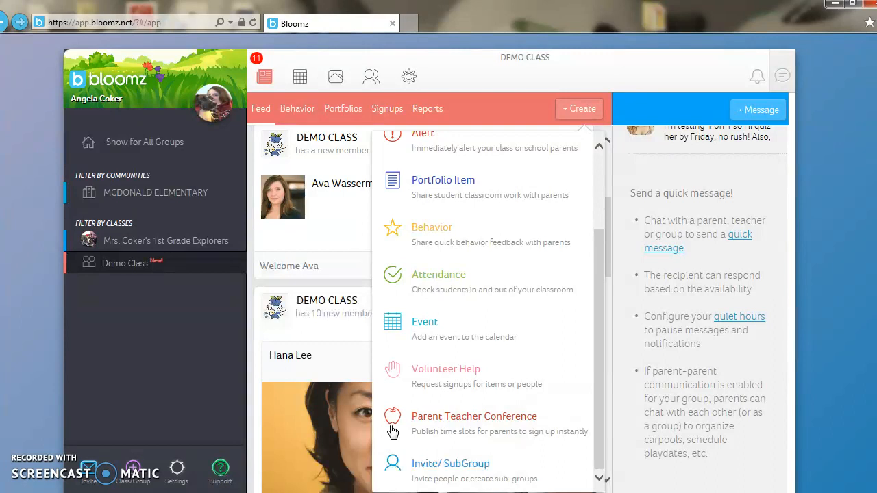
{"action": "mouse_move", "coordinate": [408, 431]}
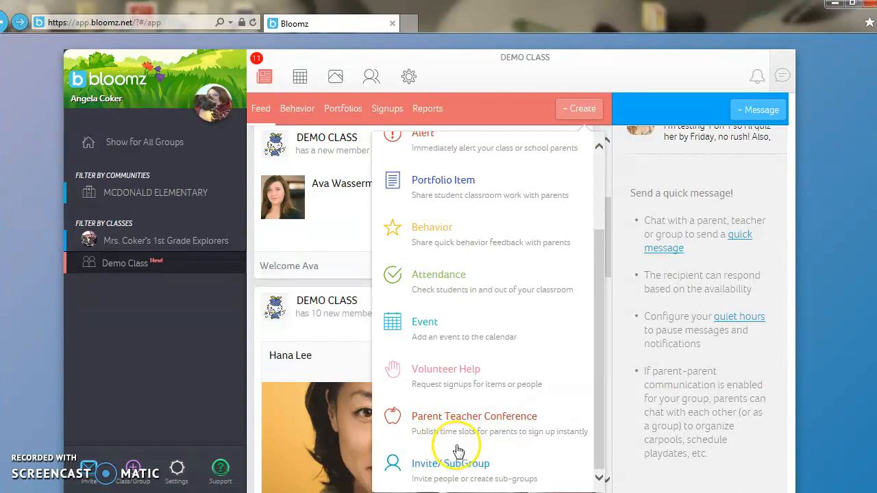
{"action": "mouse_move", "coordinate": [493, 473]}
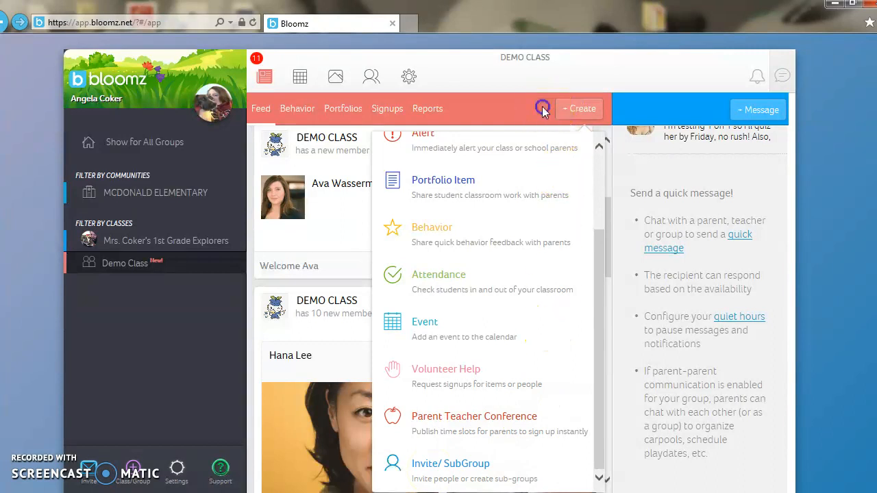
Dismiss the create menu, browse the feed posts, and return to the welcome banner.
{"action": "left_click", "coordinate": [541, 108]}
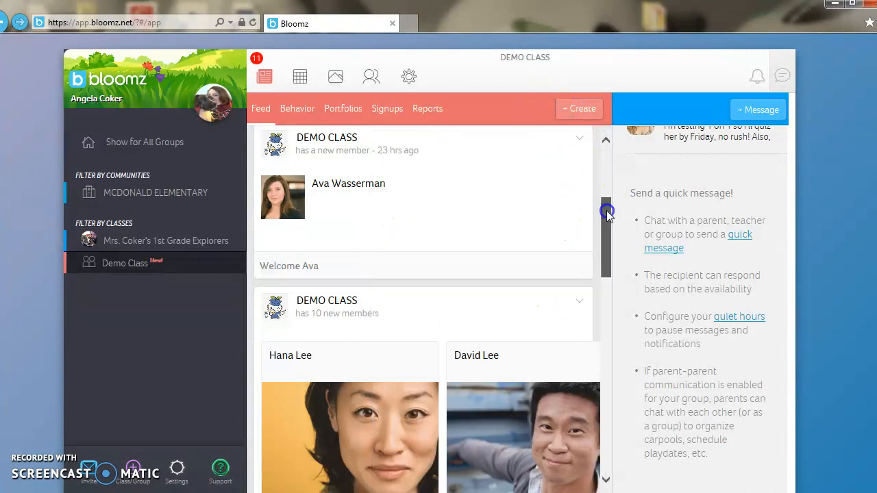
{"action": "scroll", "scroll_direction": "down", "scroll_amount": 3}
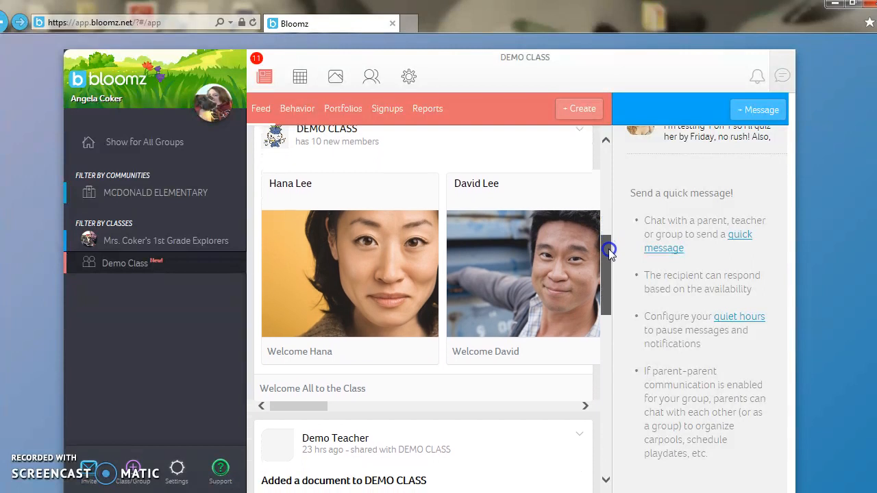
{"action": "scroll", "scroll_direction": "down", "scroll_amount": 3}
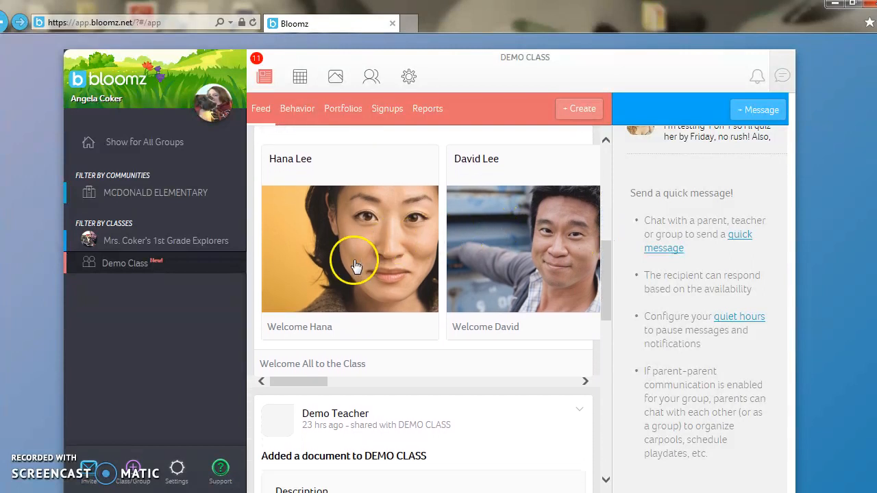
{"action": "mouse_move", "coordinate": [459, 330]}
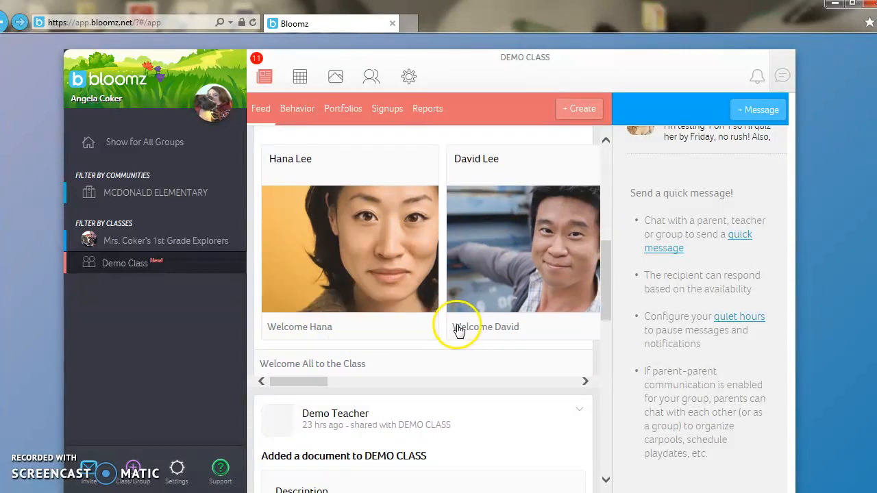
{"action": "mouse_move", "coordinate": [340, 265]}
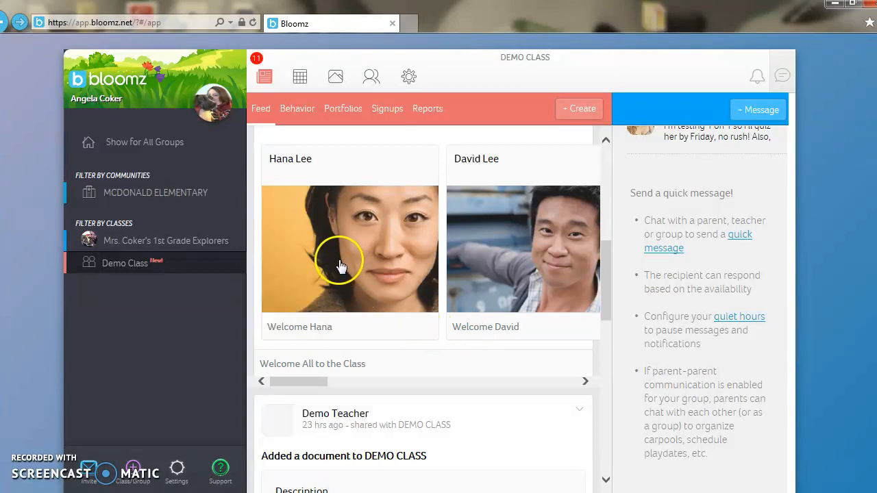
{"action": "mouse_move", "coordinate": [536, 331]}
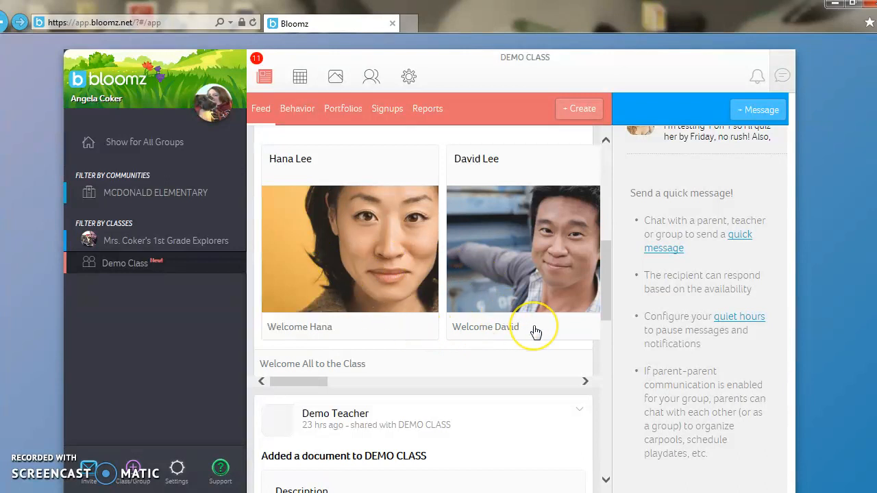
{"action": "mouse_move", "coordinate": [605, 302]}
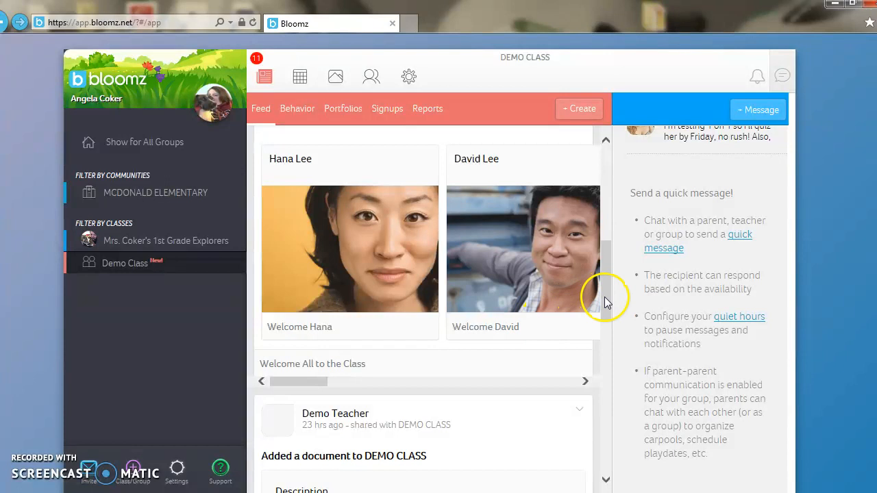
{"action": "scroll", "scroll_direction": "down", "scroll_amount": 3}
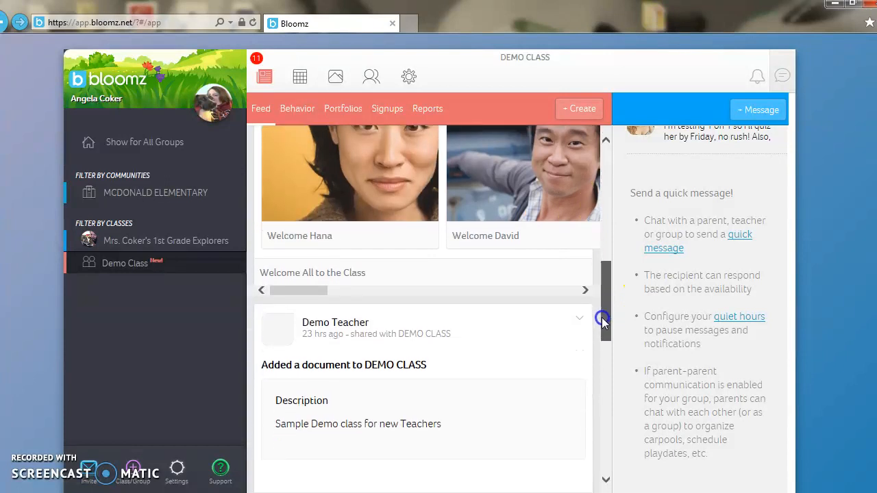
{"action": "scroll", "scroll_direction": "down", "scroll_amount": 3}
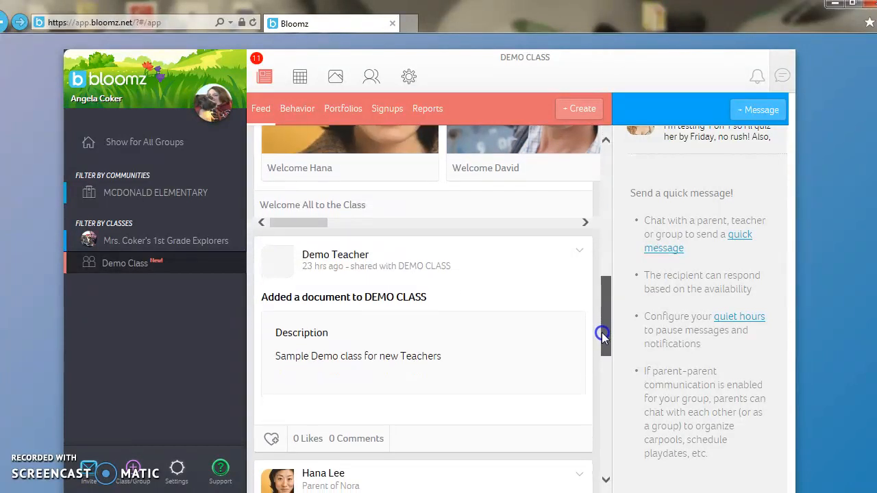
{"action": "scroll", "scroll_direction": "down", "scroll_amount": 3}
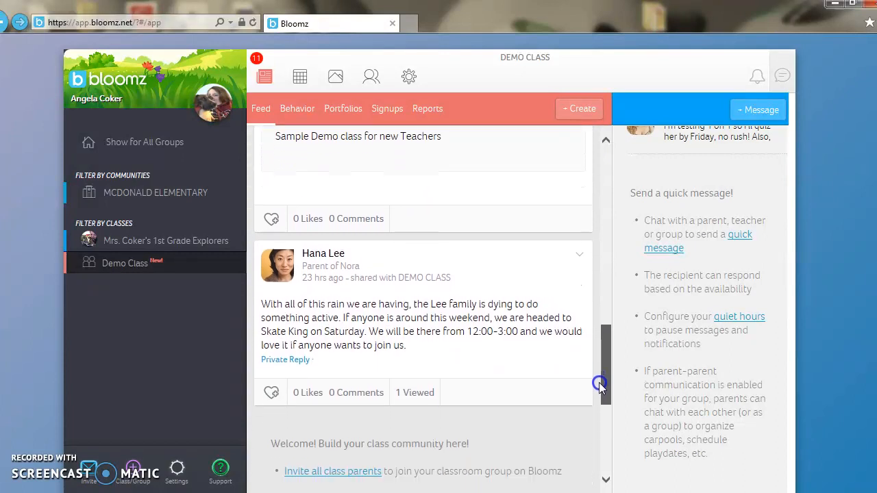
{"action": "scroll", "scroll_direction": "down", "scroll_amount": 3}
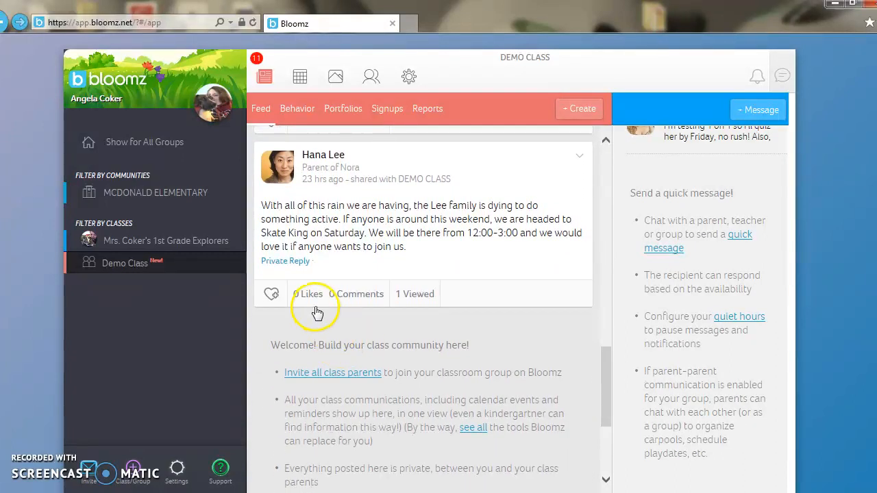
{"action": "mouse_move", "coordinate": [352, 304]}
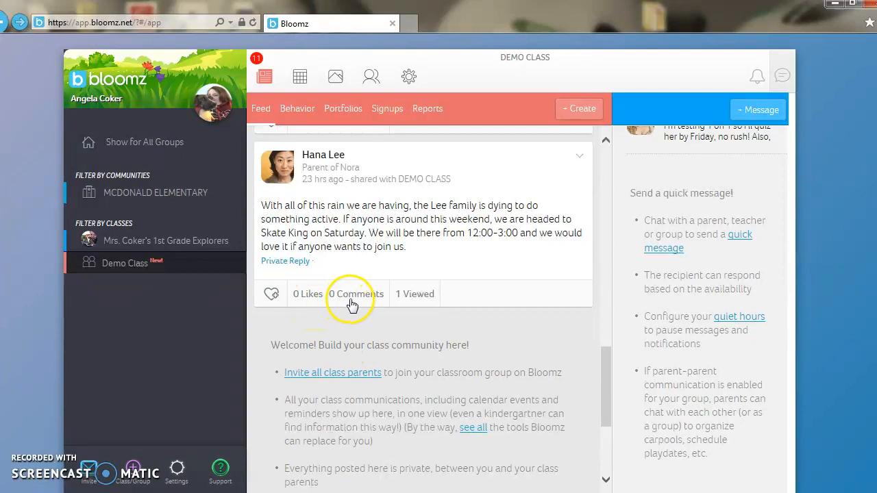
{"action": "mouse_move", "coordinate": [368, 305]}
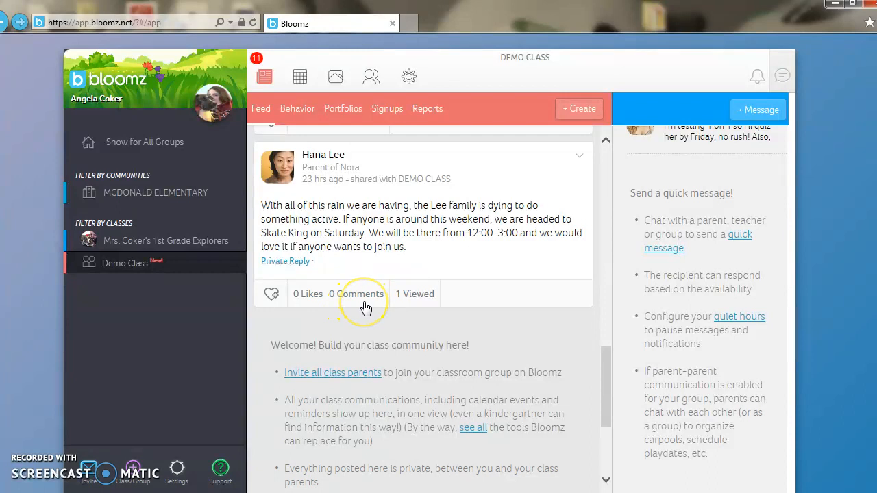
{"action": "mouse_move", "coordinate": [457, 327]}
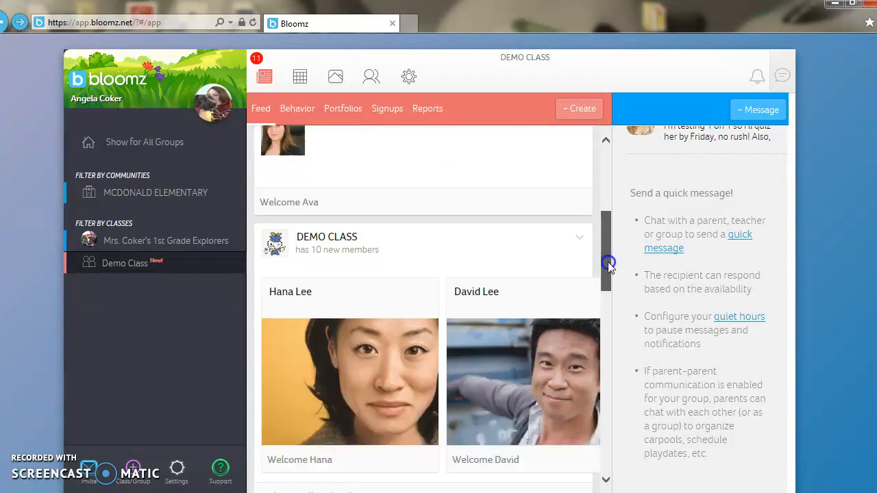
{"action": "scroll", "scroll_direction": "up", "scroll_amount": 3}
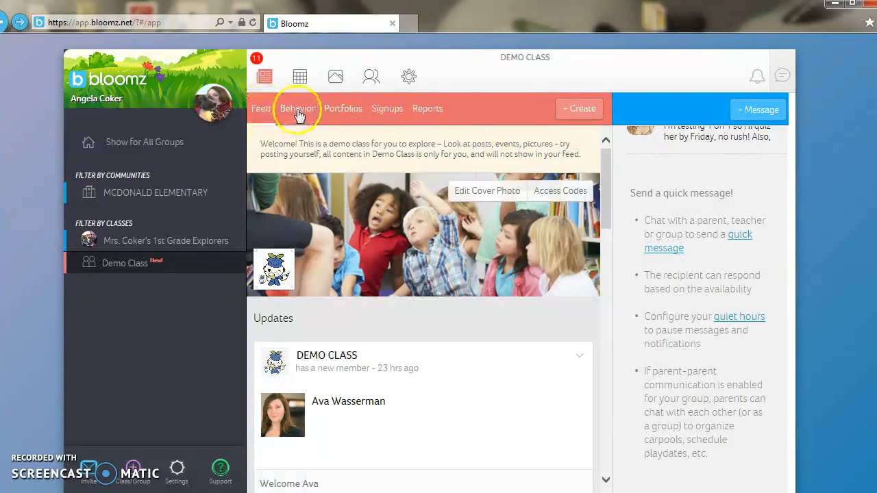
{"action": "left_click", "coordinate": [296, 108]}
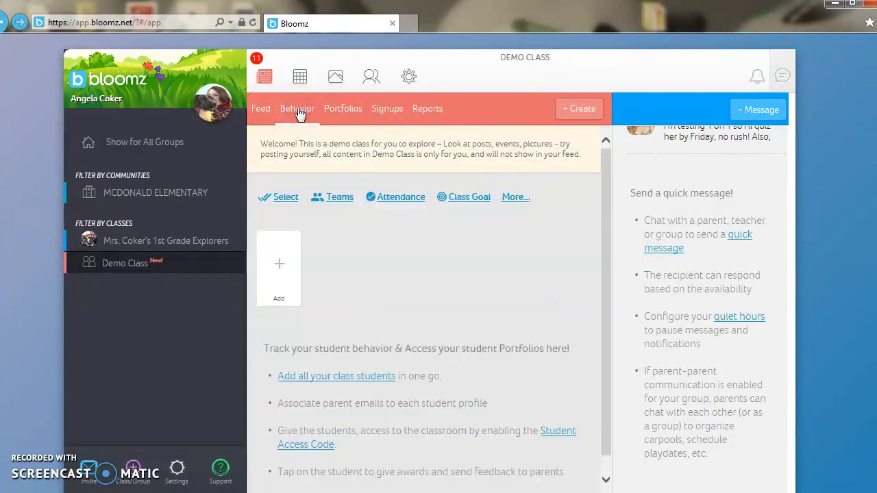
{"action": "left_click", "coordinate": [298, 108]}
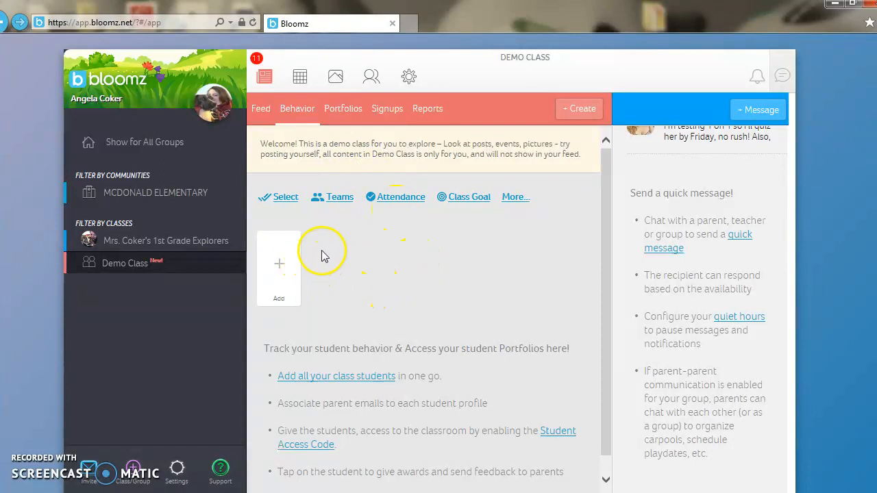
{"action": "mouse_move", "coordinate": [323, 249]}
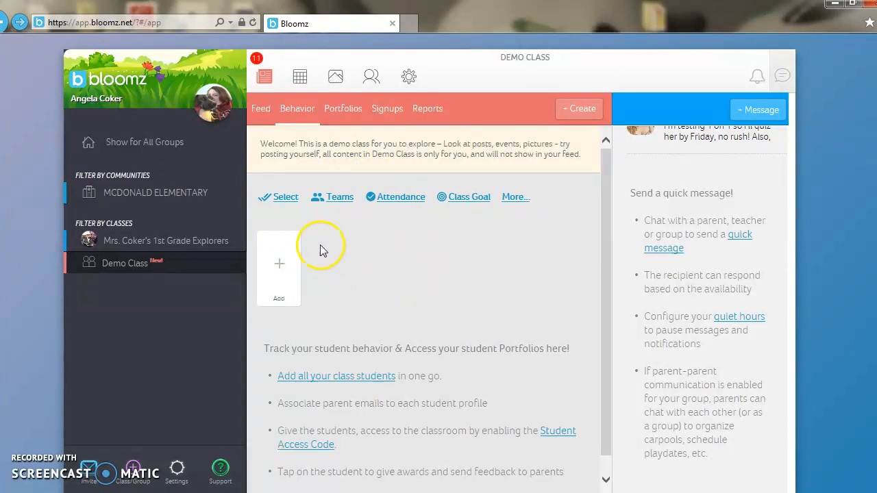
{"action": "mouse_move", "coordinate": [279, 265]}
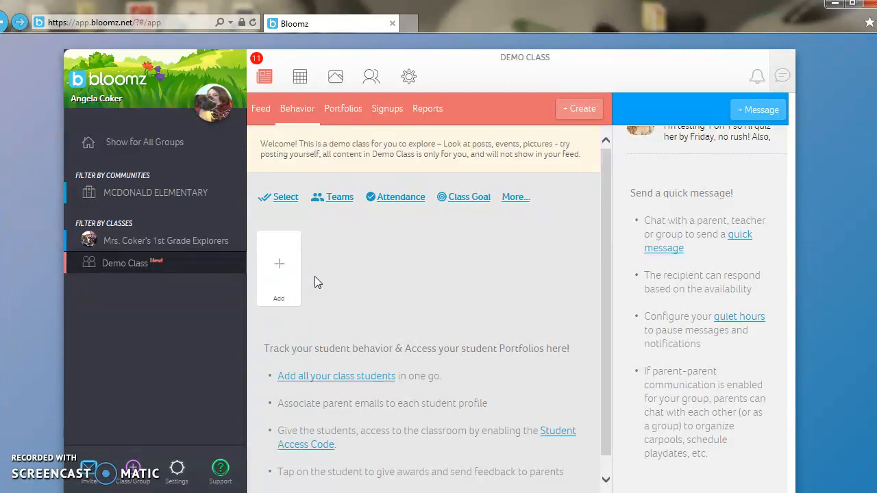
{"action": "mouse_move", "coordinate": [316, 260]}
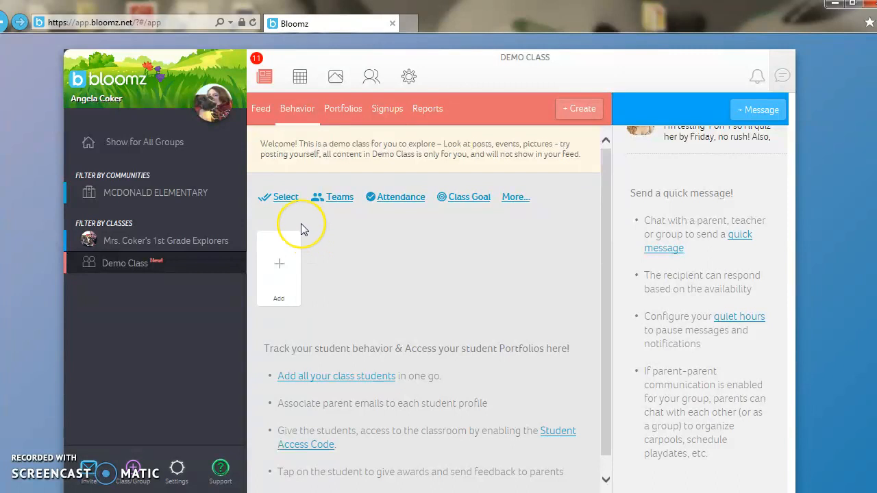
{"action": "mouse_move", "coordinate": [303, 229]}
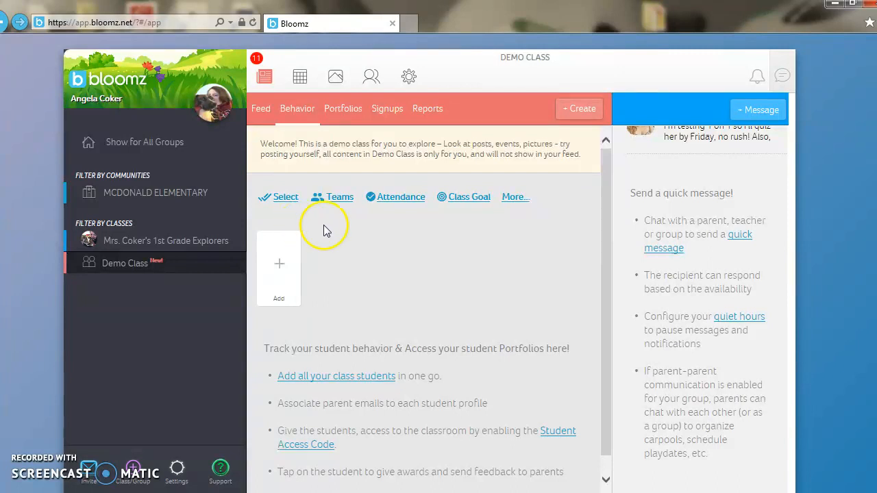
Show the Portfolios section with its tips for adding students and tracking behavior.
{"action": "left_click", "coordinate": [342, 108]}
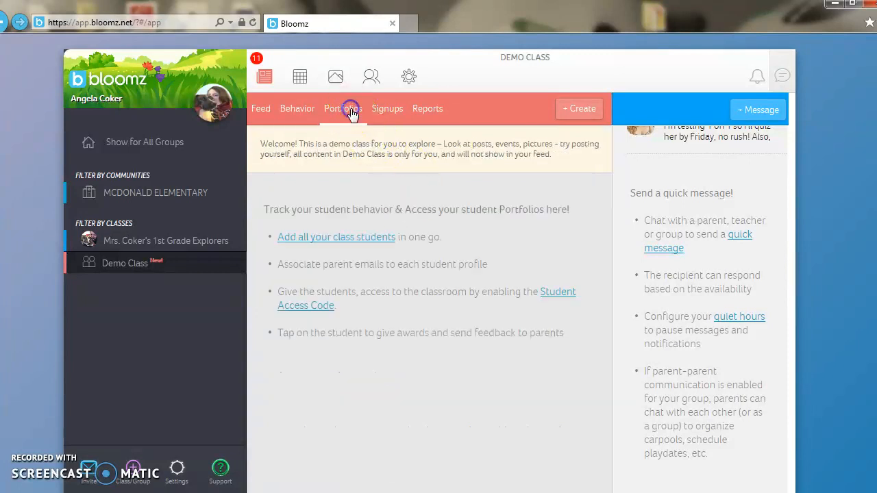
{"action": "mouse_move", "coordinate": [374, 124]}
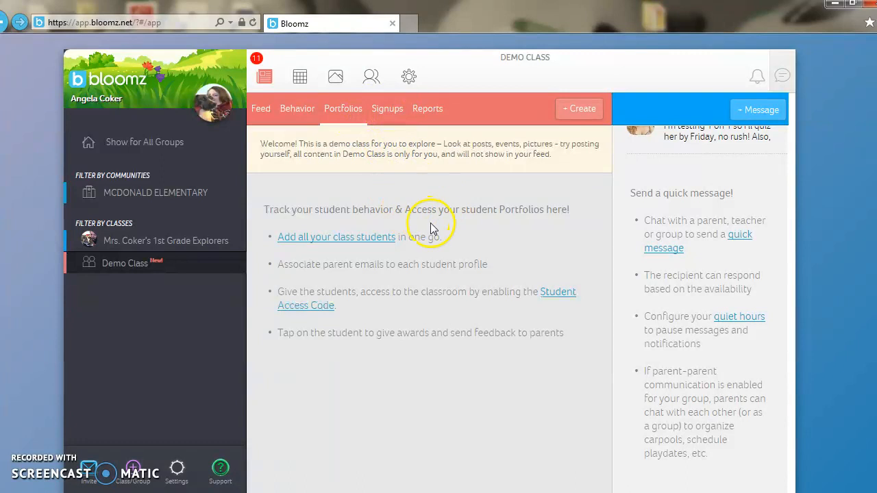
{"action": "mouse_move", "coordinate": [465, 236]}
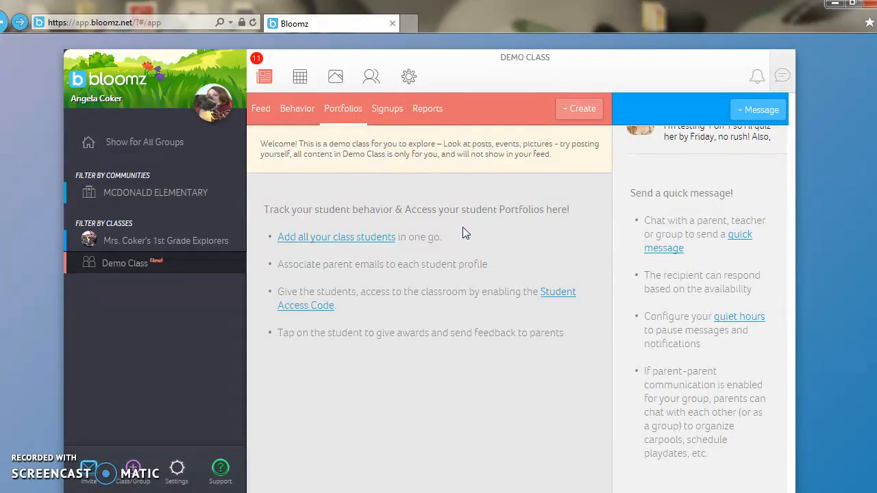
{"action": "mouse_move", "coordinate": [458, 238]}
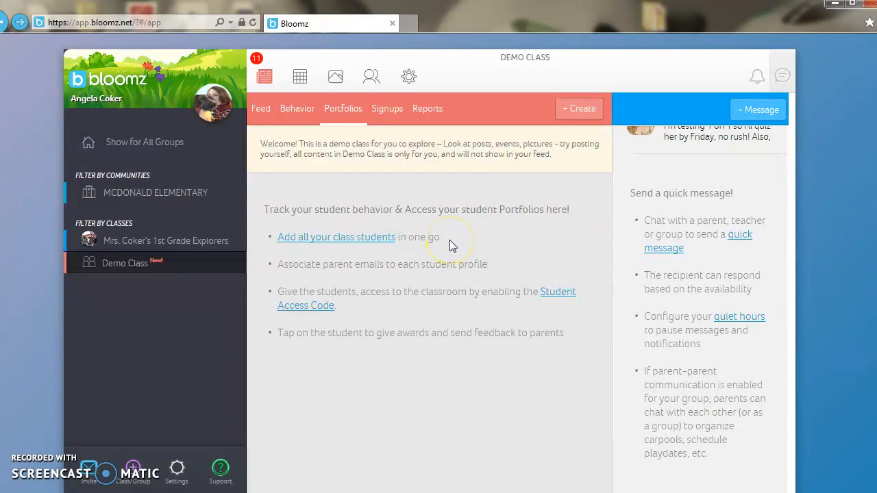
{"action": "mouse_move", "coordinate": [449, 223]}
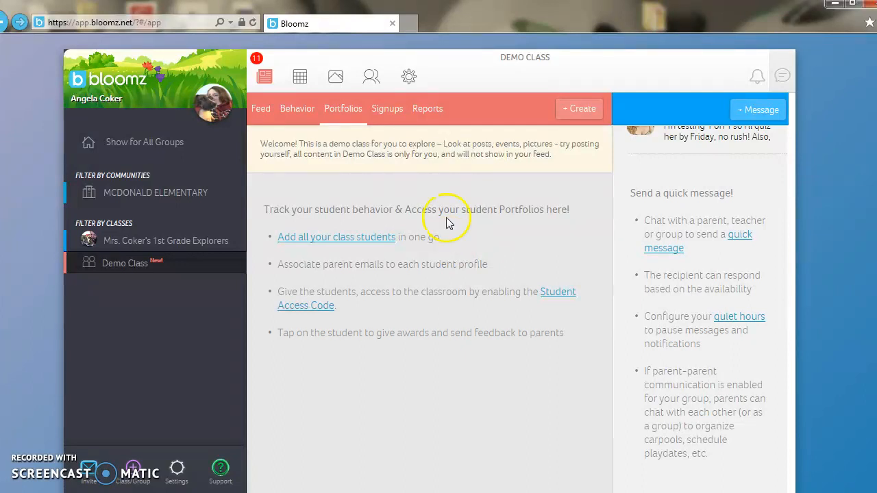
List the Parent Teacher Conference, Field Trip to Zoo and Art Docent sign-up sheets.
{"action": "left_click", "coordinate": [387, 109]}
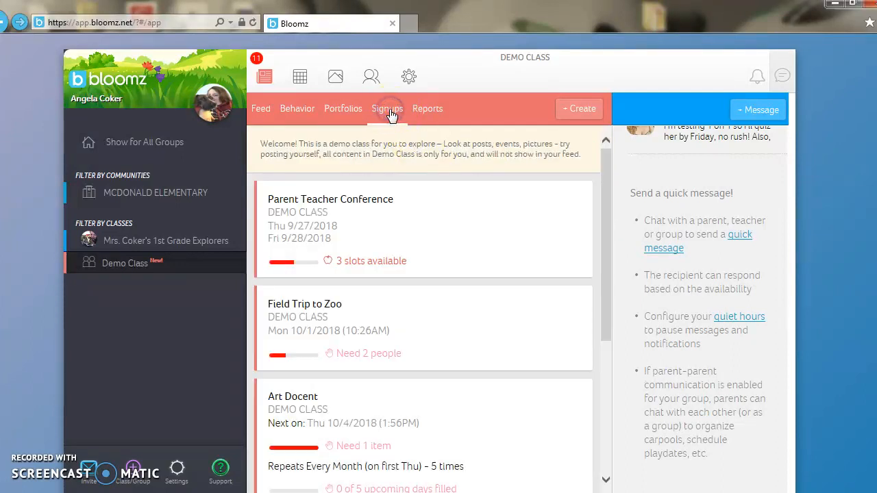
{"action": "mouse_move", "coordinate": [334, 209]}
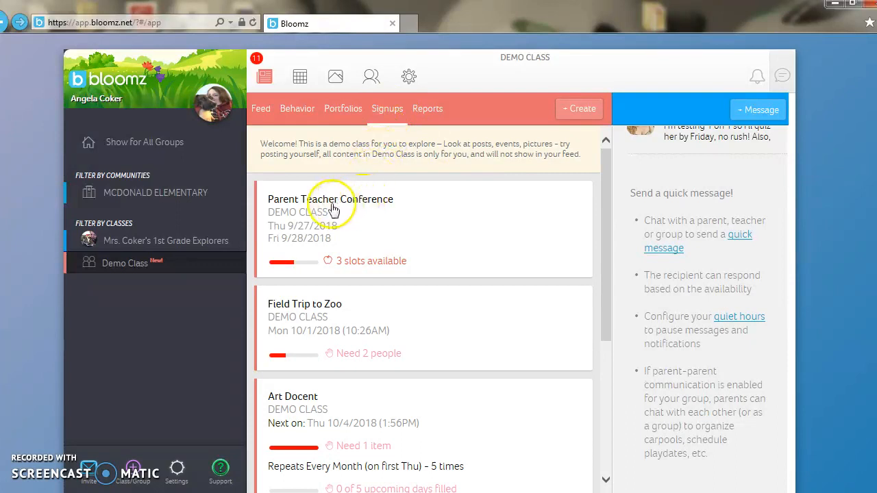
{"action": "mouse_move", "coordinate": [387, 262]}
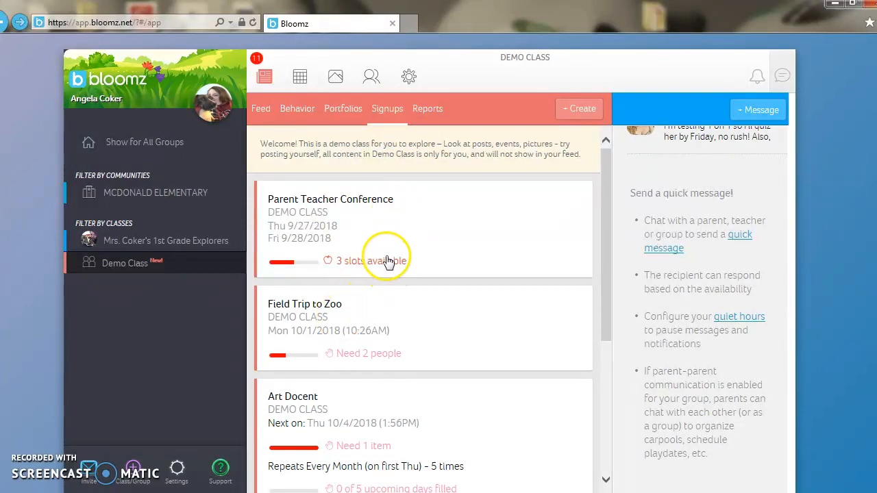
{"action": "mouse_move", "coordinate": [331, 384]}
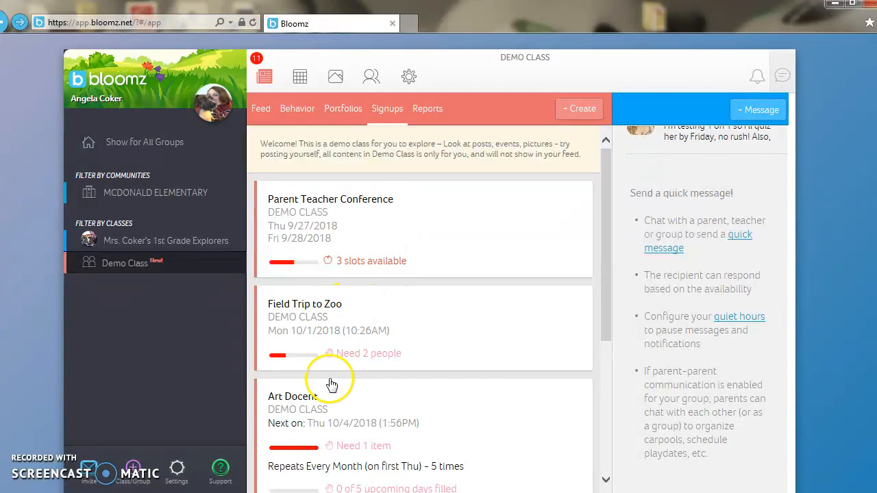
{"action": "mouse_move", "coordinate": [396, 129]}
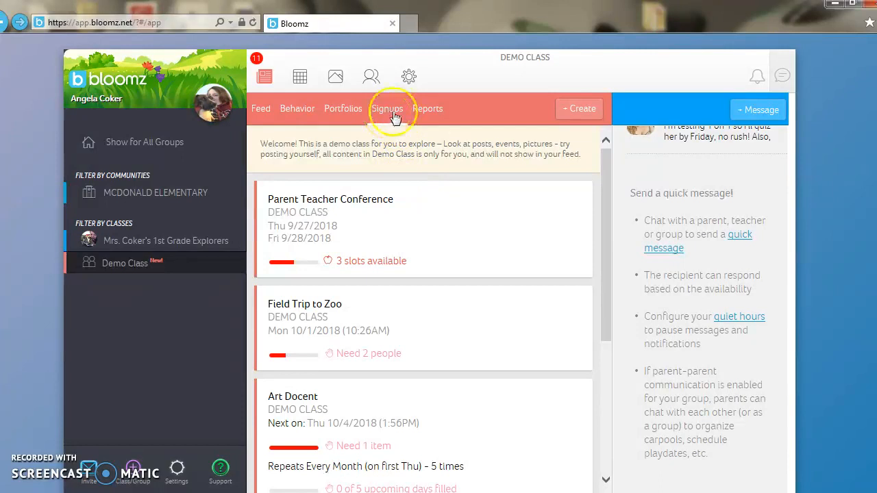
Show the Reports dashboard, where the engagement report needs an upgrade.
{"action": "left_click", "coordinate": [428, 108]}
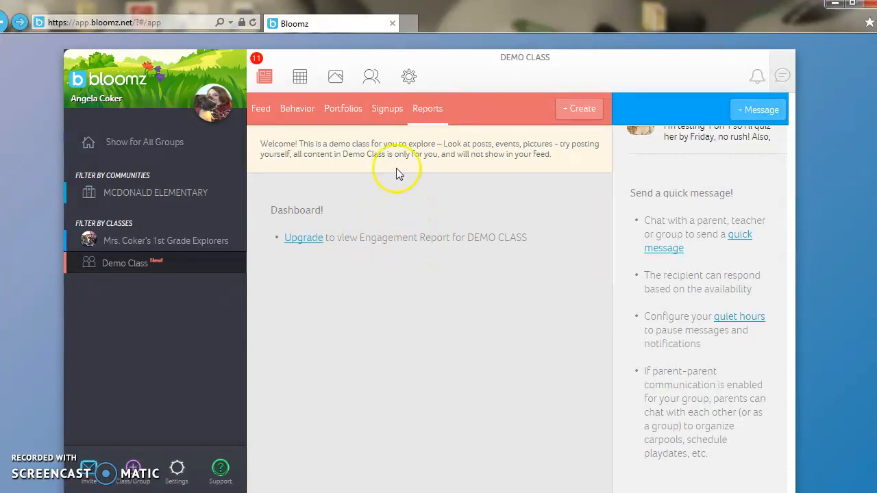
{"action": "mouse_move", "coordinate": [300, 76]}
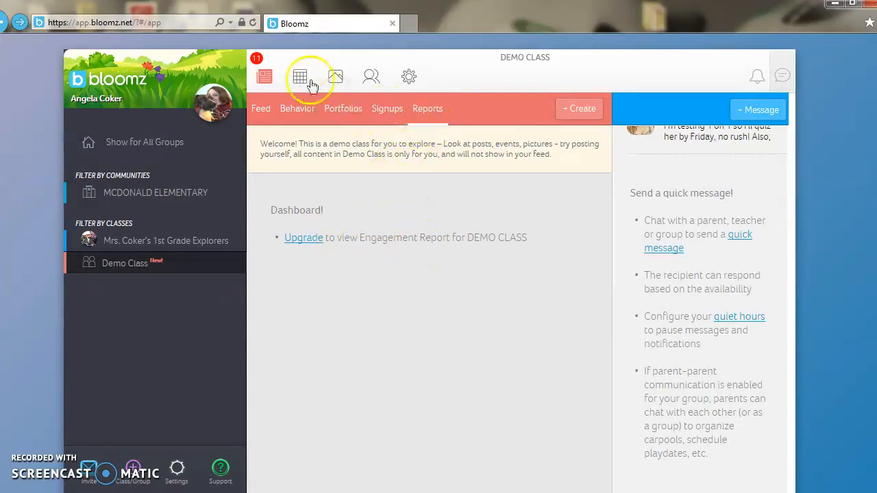
Browse the calendar's upcoming events, like Parent Teacher Conference and Solar System Open House.
{"action": "left_click", "coordinate": [300, 76]}
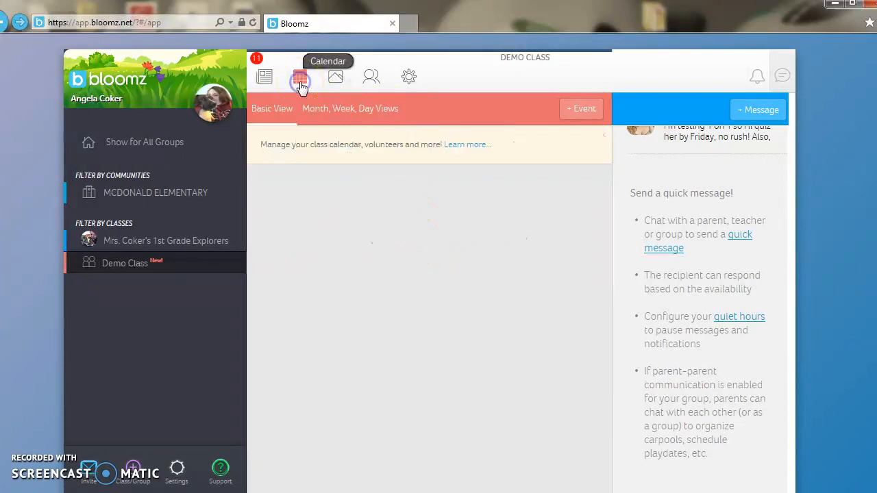
{"action": "left_click", "coordinate": [300, 76]}
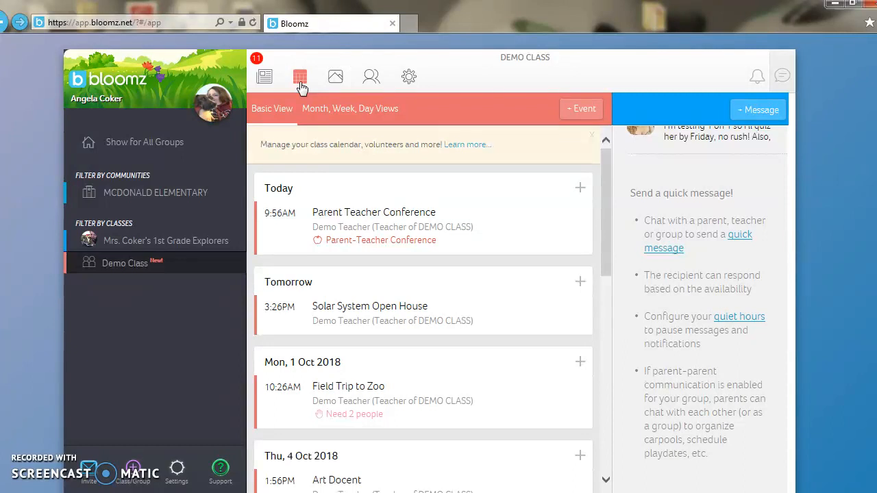
{"action": "mouse_move", "coordinate": [310, 128]}
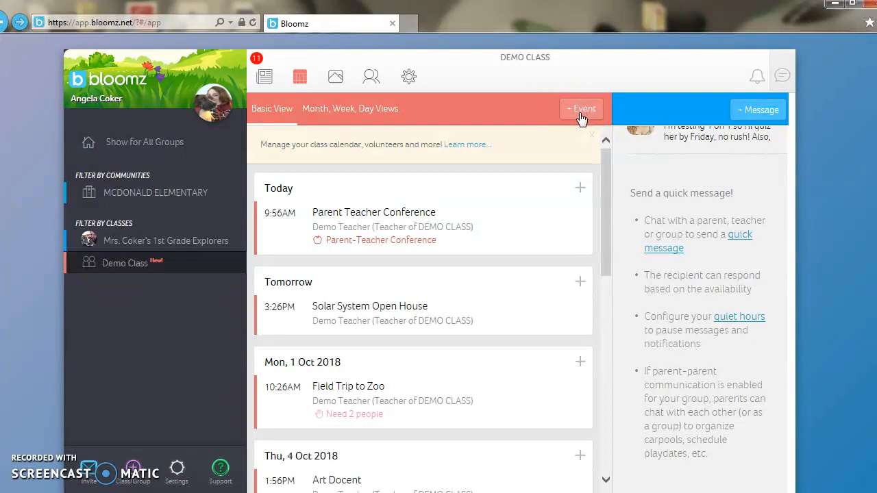
{"action": "mouse_move", "coordinate": [606, 140]}
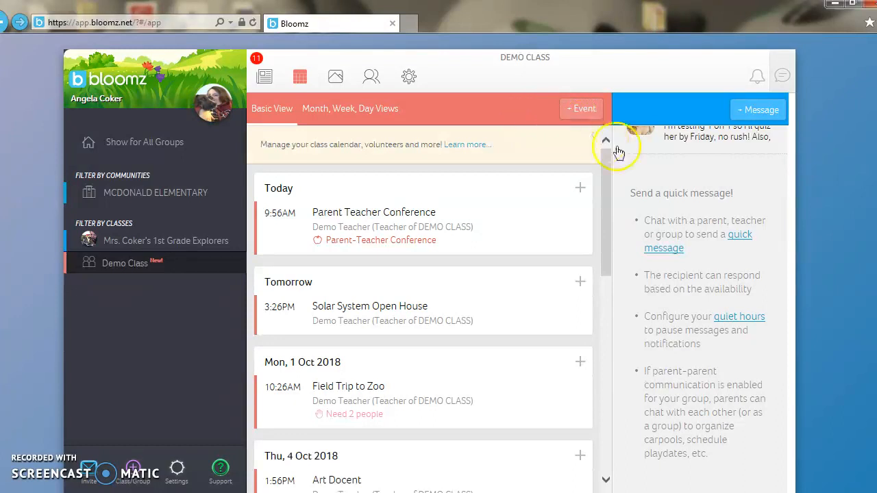
{"action": "scroll", "scroll_direction": "down", "scroll_amount": 3}
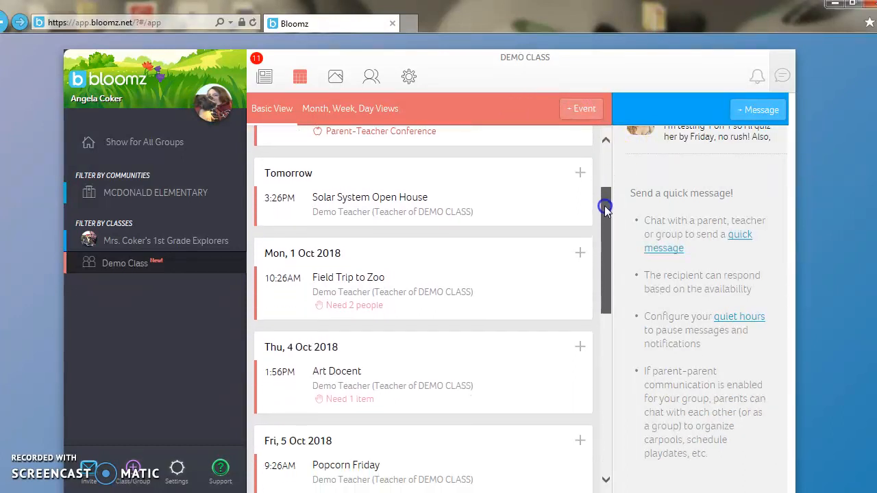
{"action": "scroll", "scroll_direction": "up", "scroll_amount": 3}
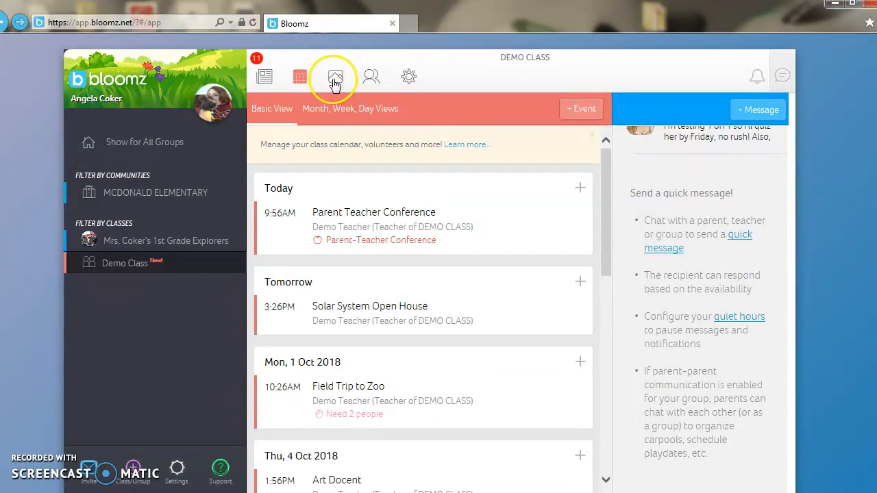
Show the Demo Class Photos gallery of shared pictures with their likes and comments.
{"action": "left_click", "coordinate": [335, 76]}
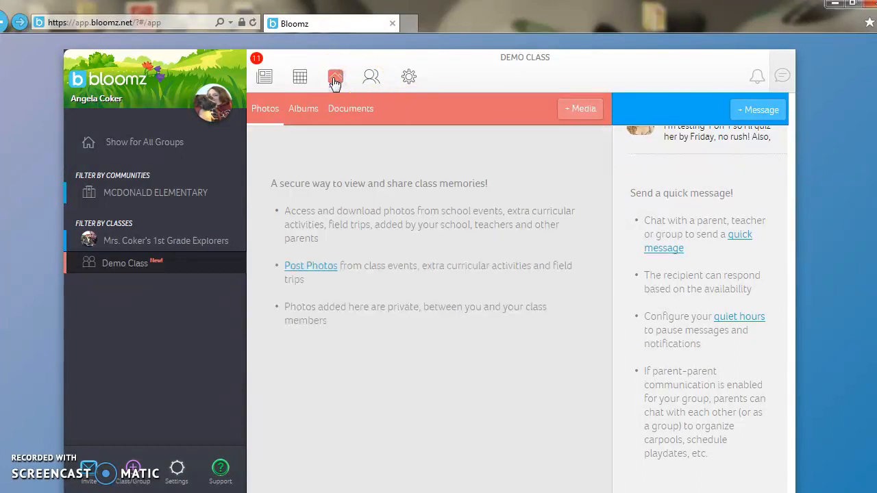
{"action": "left_click", "coordinate": [335, 76]}
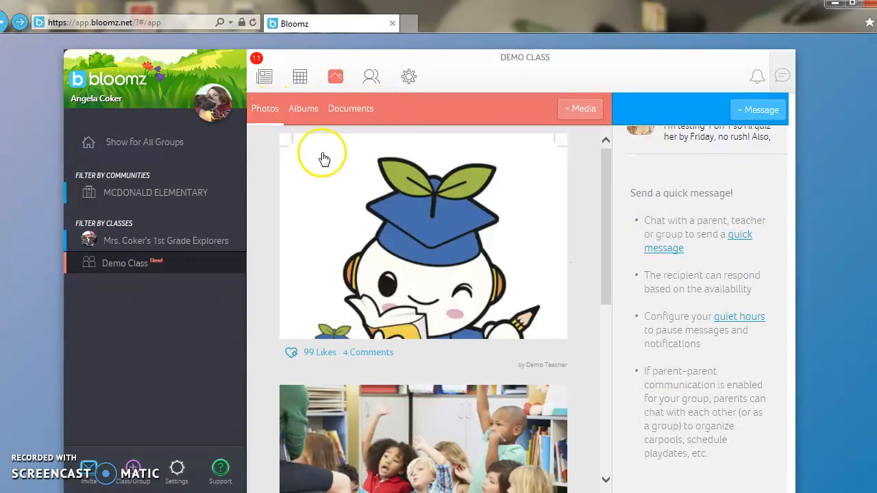
{"action": "mouse_move", "coordinate": [604, 206]}
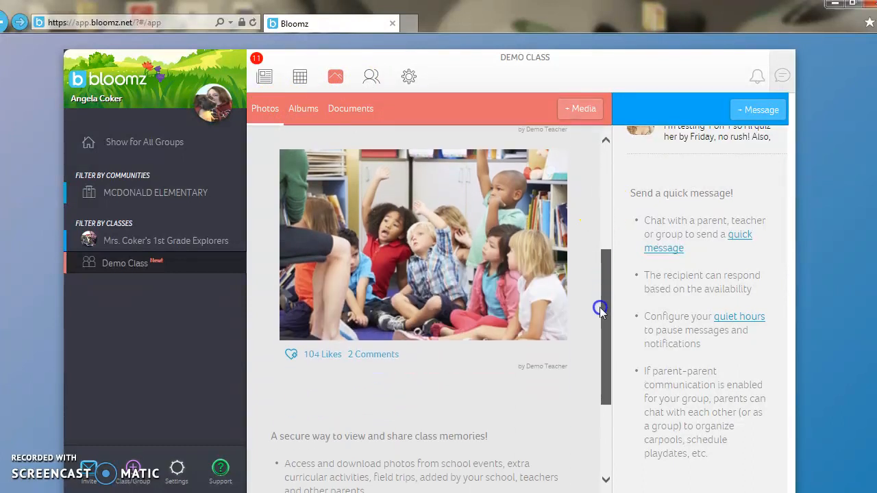
{"action": "scroll", "scroll_direction": "up", "scroll_amount": 3}
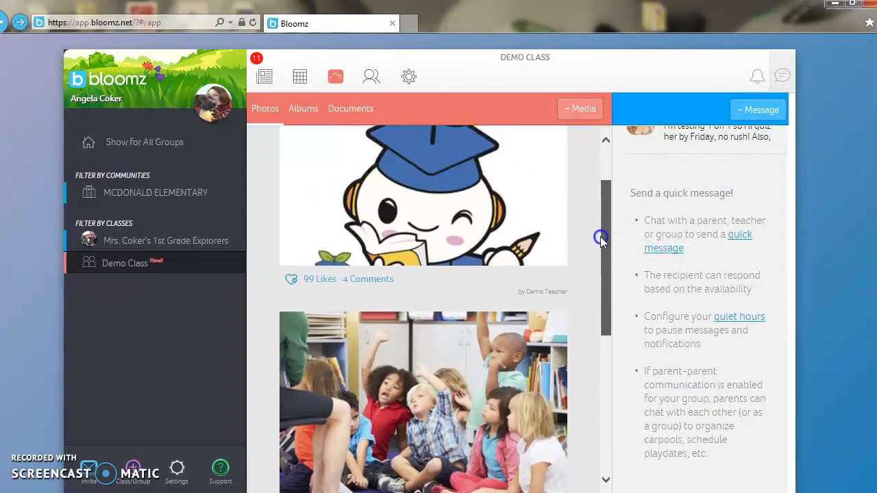
{"action": "scroll", "scroll_direction": "up", "scroll_amount": 3}
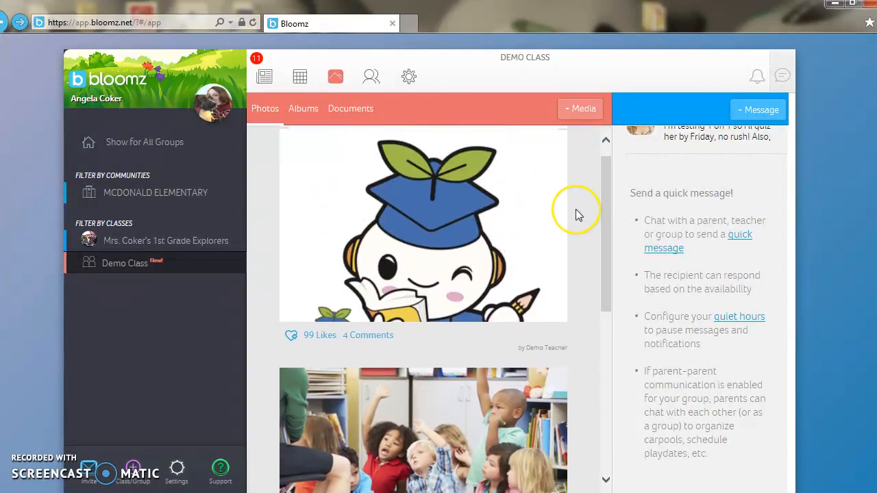
{"action": "mouse_move", "coordinate": [577, 211]}
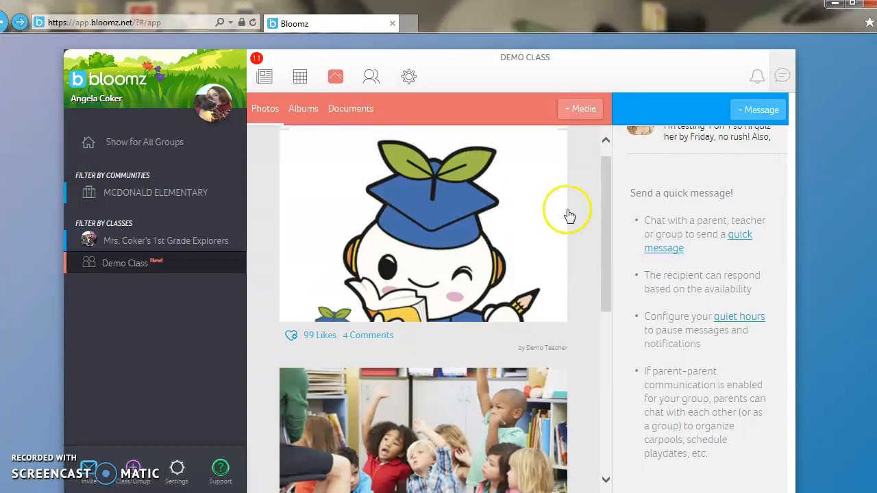
{"action": "mouse_move", "coordinate": [336, 123]}
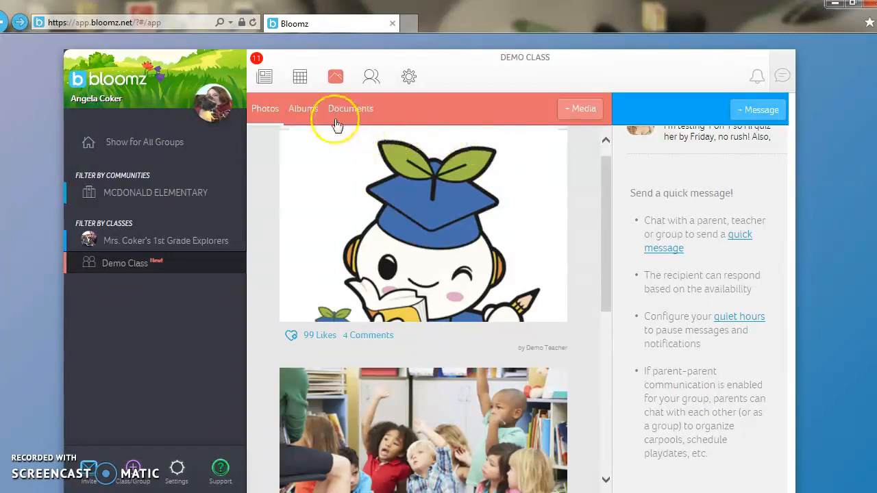
{"action": "mouse_move", "coordinate": [311, 115]}
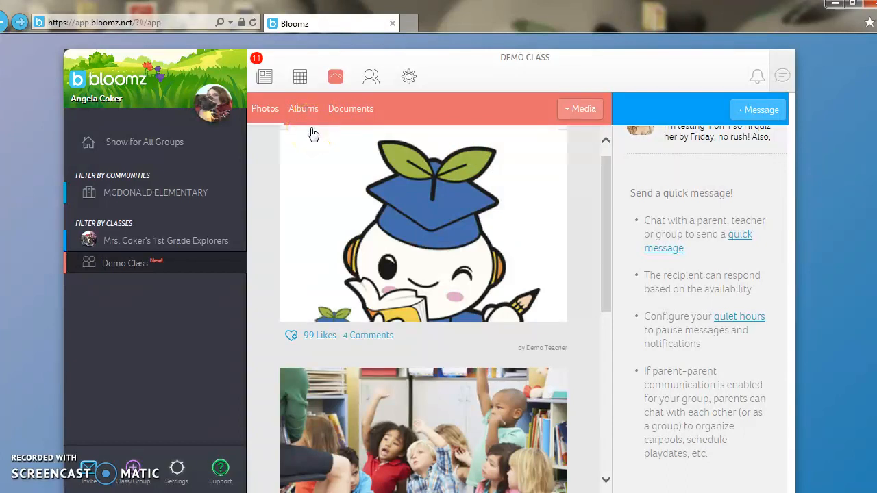
{"action": "mouse_move", "coordinate": [371, 76]}
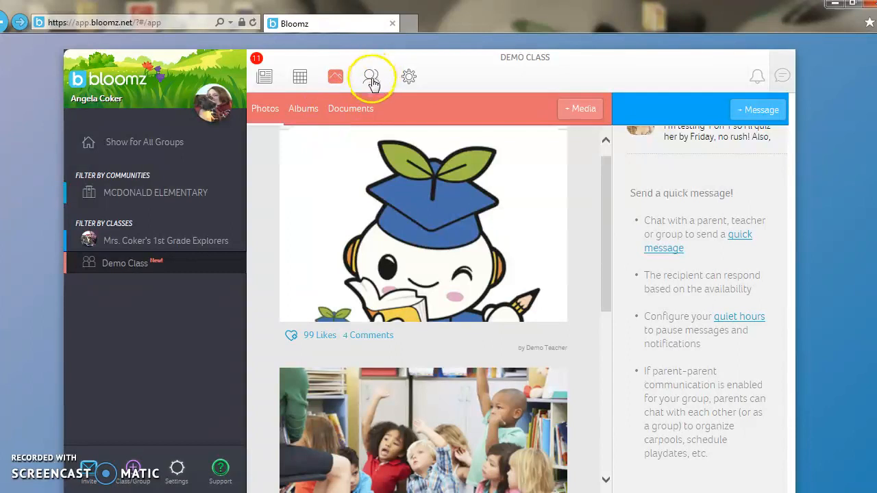
{"action": "left_click", "coordinate": [372, 76]}
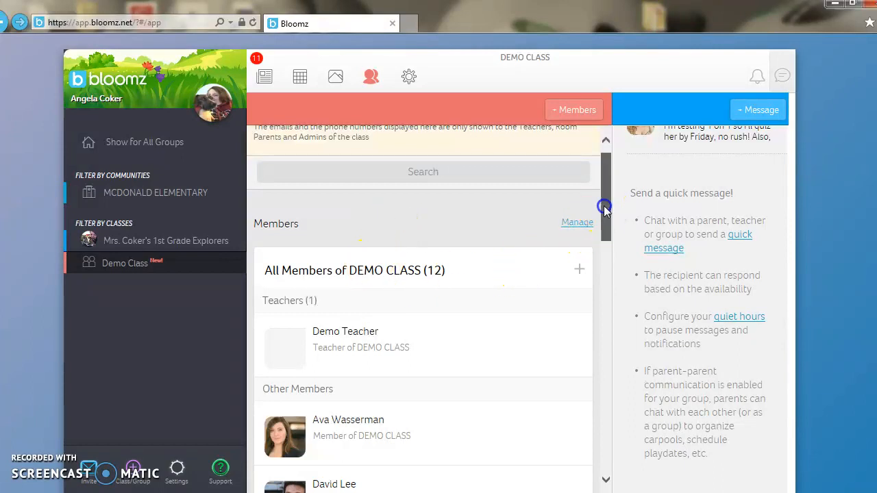
{"action": "scroll", "scroll_direction": "down", "scroll_amount": 3}
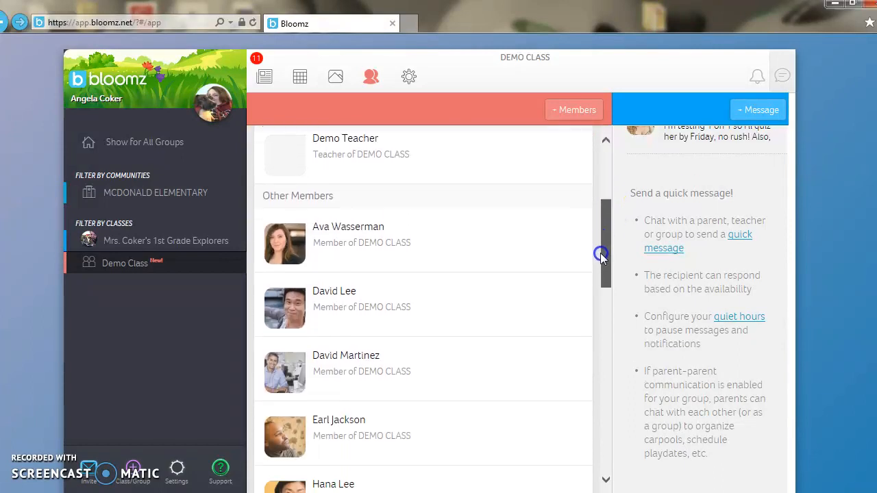
{"action": "scroll", "scroll_direction": "down", "scroll_amount": 3}
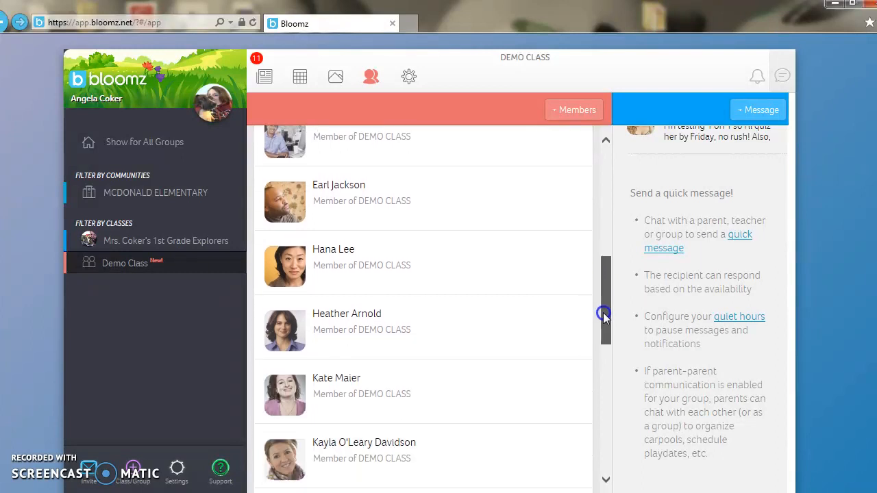
{"action": "scroll", "scroll_direction": "up", "scroll_amount": 3}
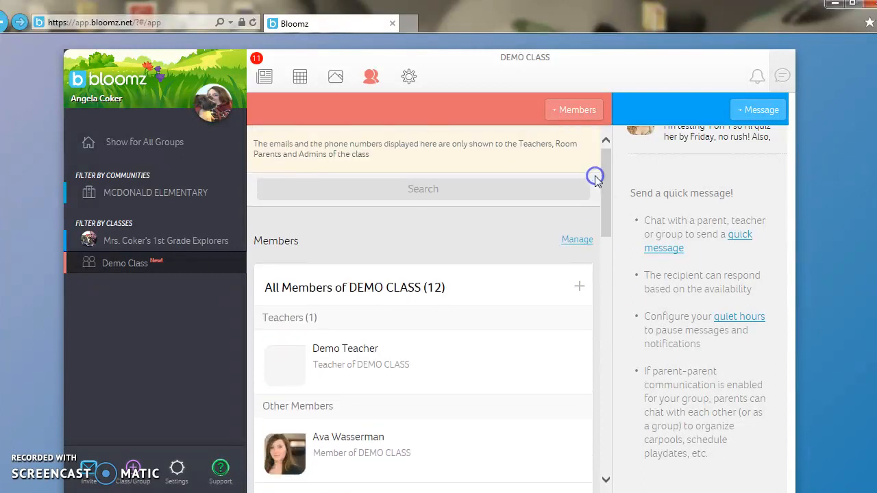
{"action": "mouse_move", "coordinate": [521, 120]}
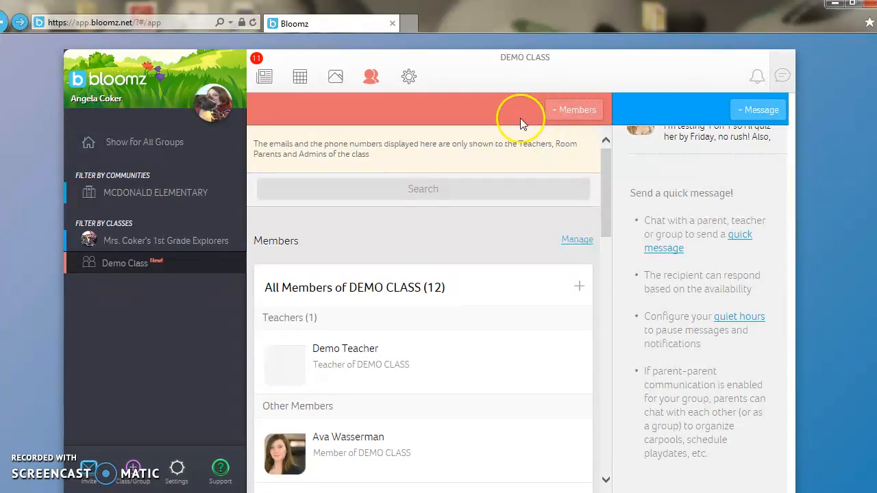
{"action": "mouse_move", "coordinate": [409, 76]}
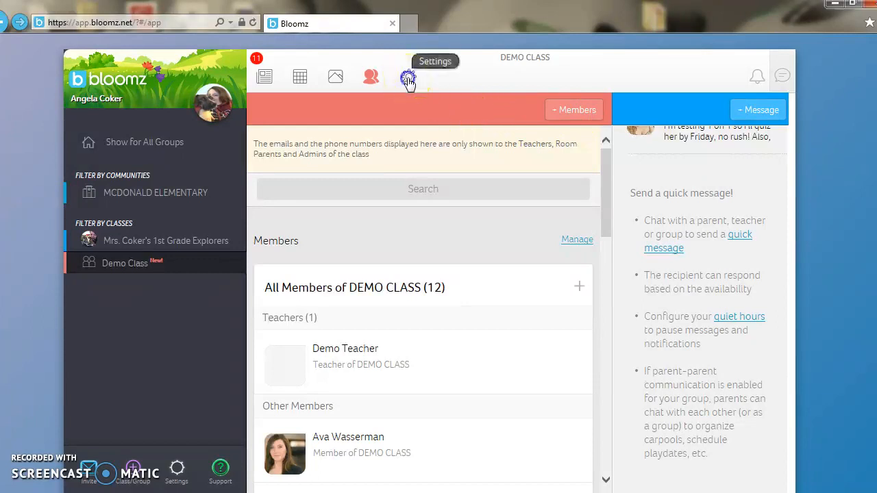
{"action": "left_click", "coordinate": [408, 76]}
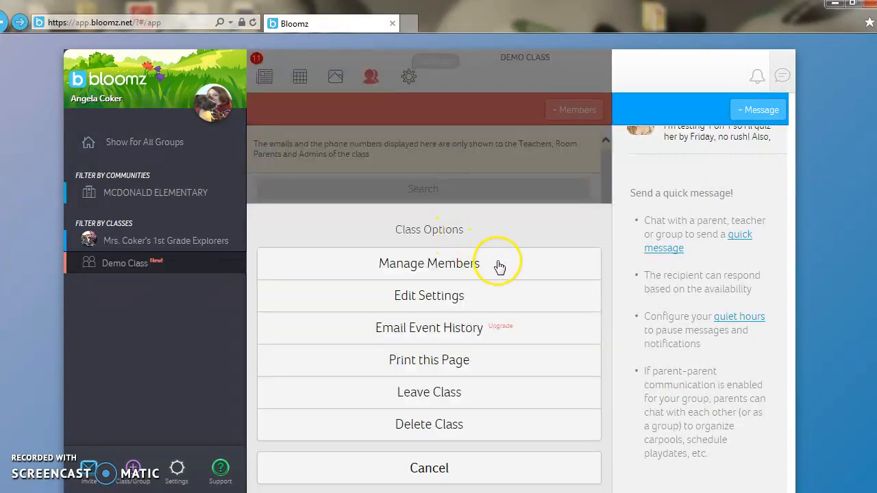
{"action": "mouse_move", "coordinate": [493, 307]}
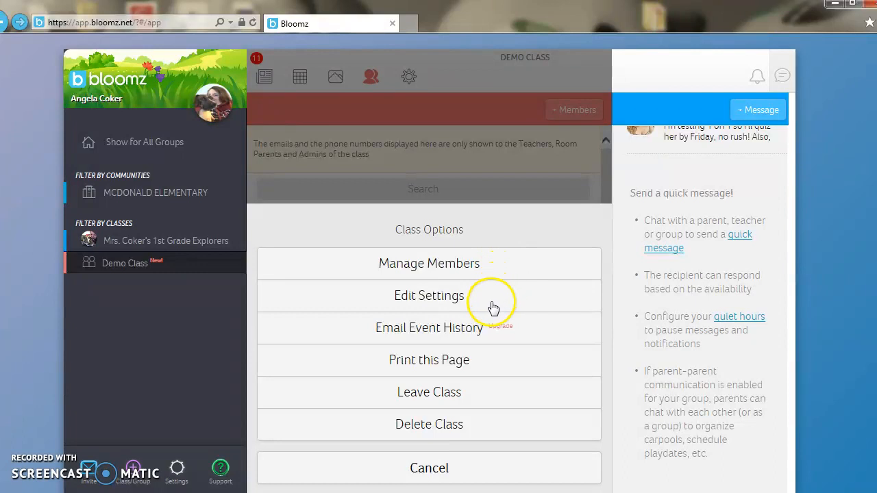
{"action": "mouse_move", "coordinate": [472, 445]}
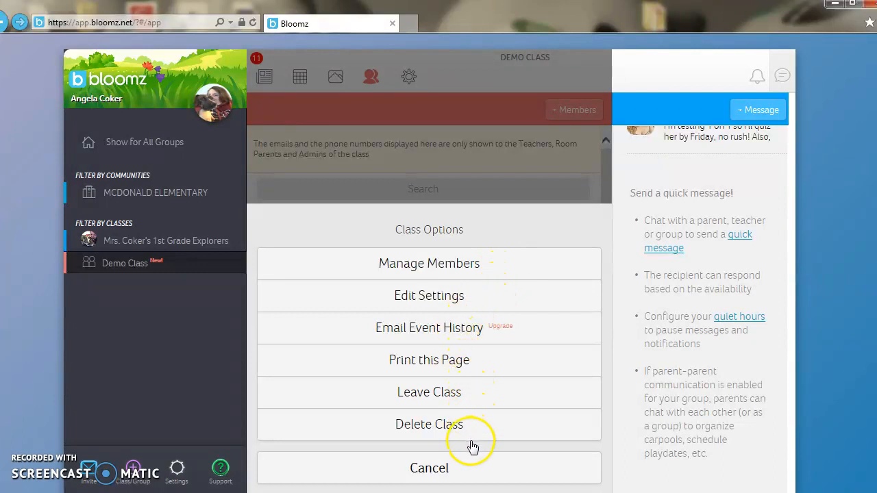
{"action": "mouse_move", "coordinate": [459, 439]}
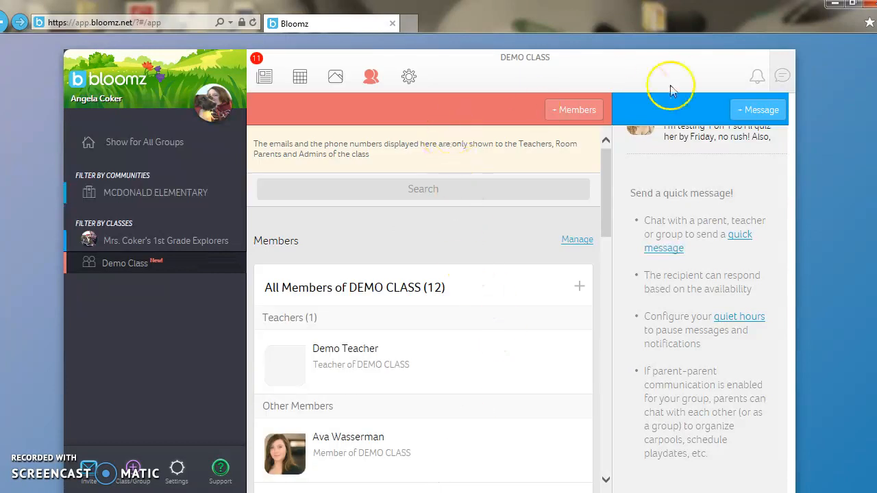
{"action": "mouse_move", "coordinate": [757, 77]}
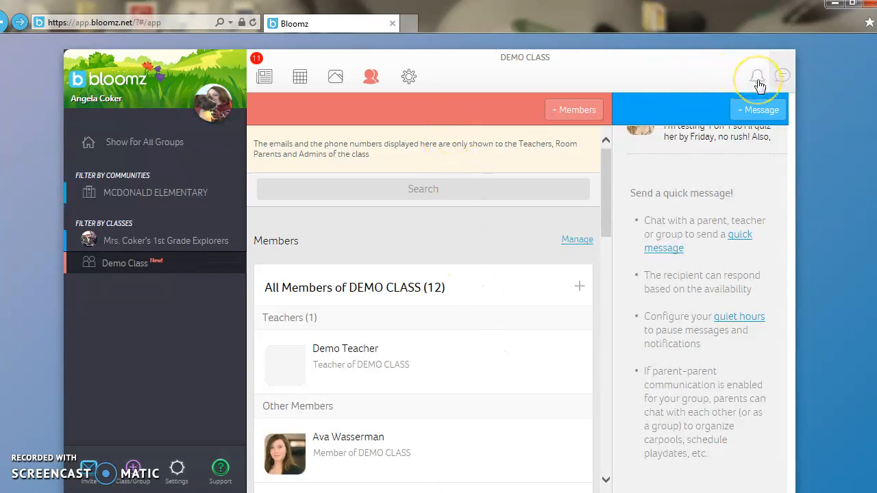
{"action": "mouse_move", "coordinate": [758, 80]}
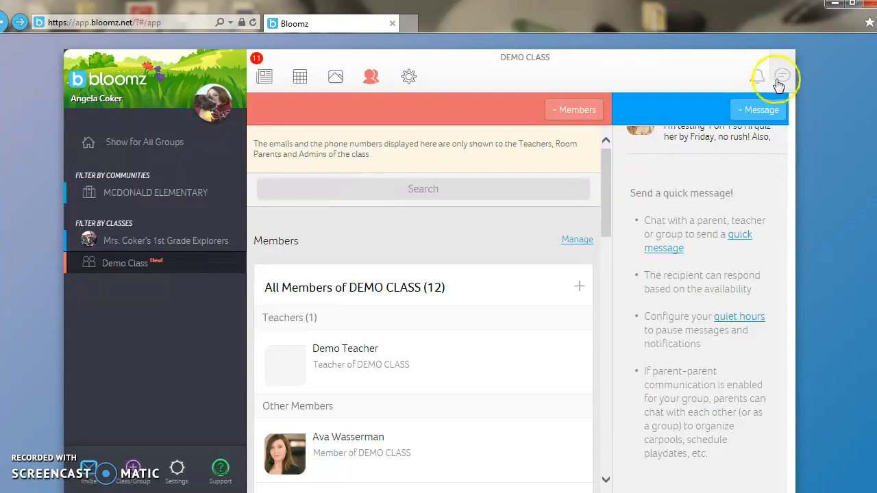
{"action": "mouse_move", "coordinate": [781, 81]}
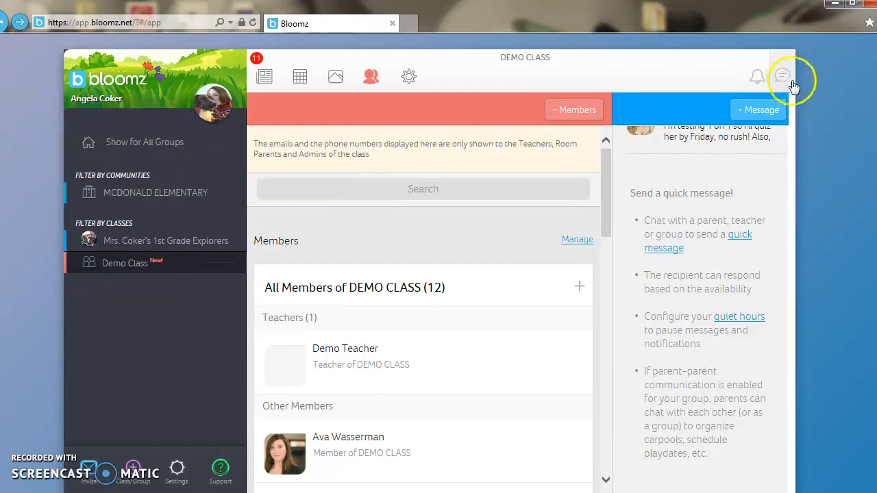
{"action": "mouse_move", "coordinate": [815, 127]}
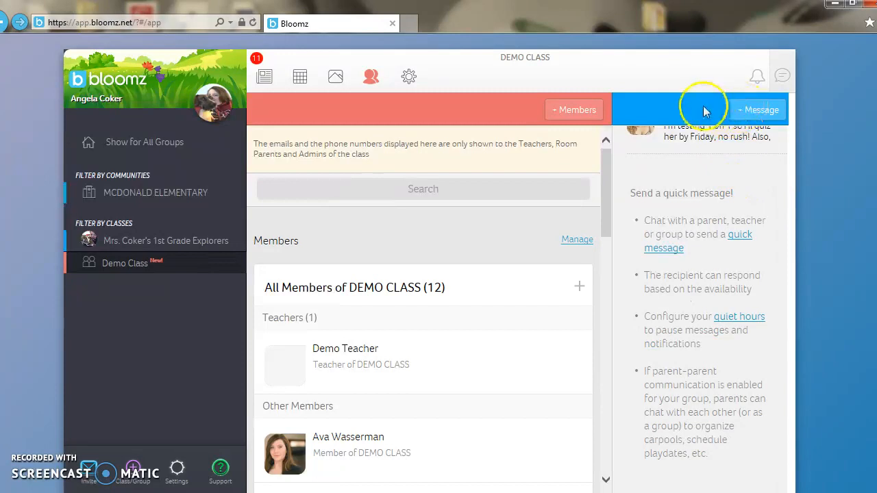
{"action": "mouse_move", "coordinate": [719, 116]}
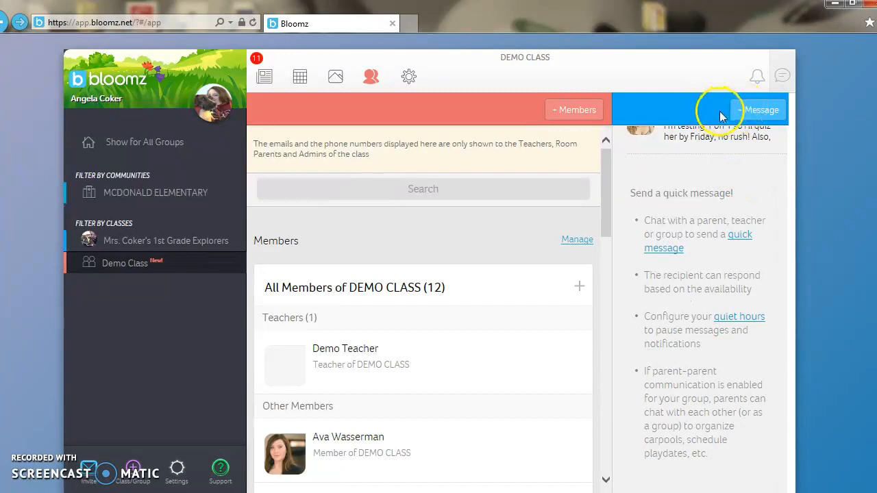
{"action": "mouse_move", "coordinate": [719, 115]}
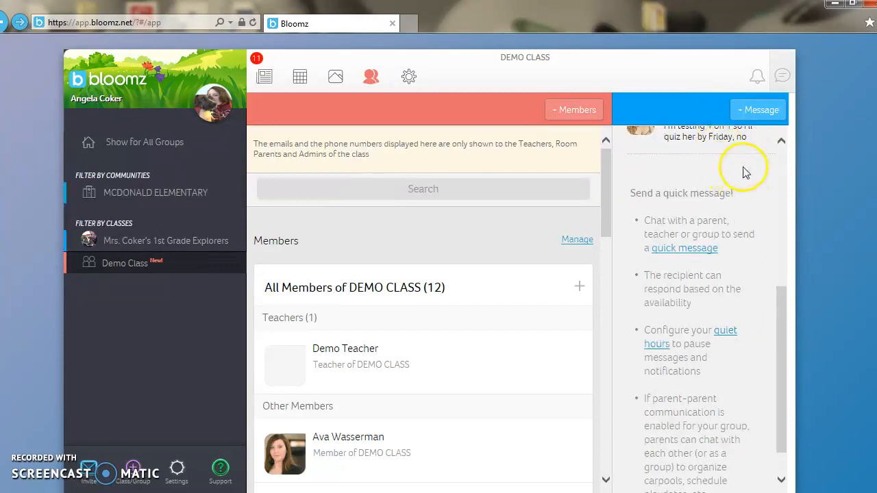
{"action": "mouse_move", "coordinate": [705, 161]}
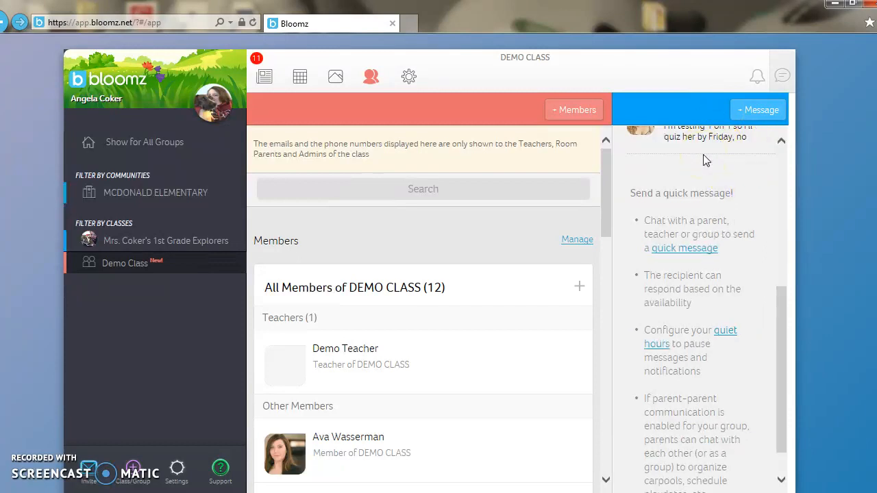
{"action": "mouse_move", "coordinate": [696, 264]}
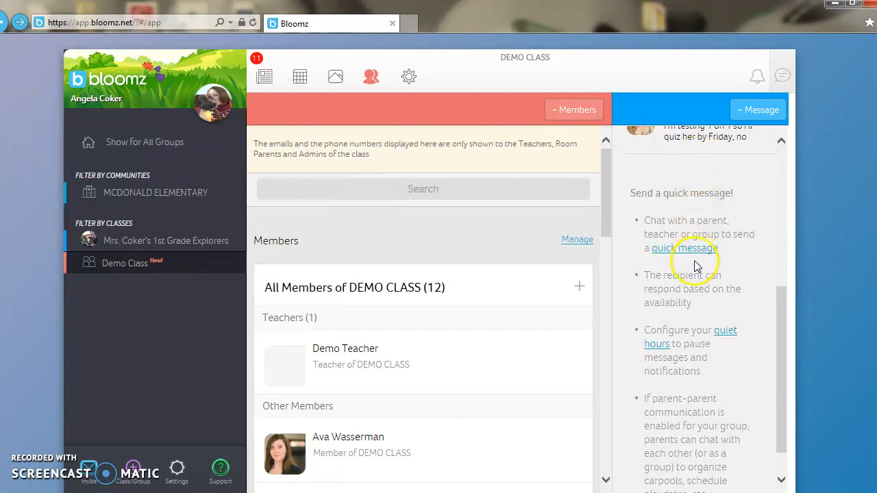
{"action": "mouse_move", "coordinate": [773, 320]}
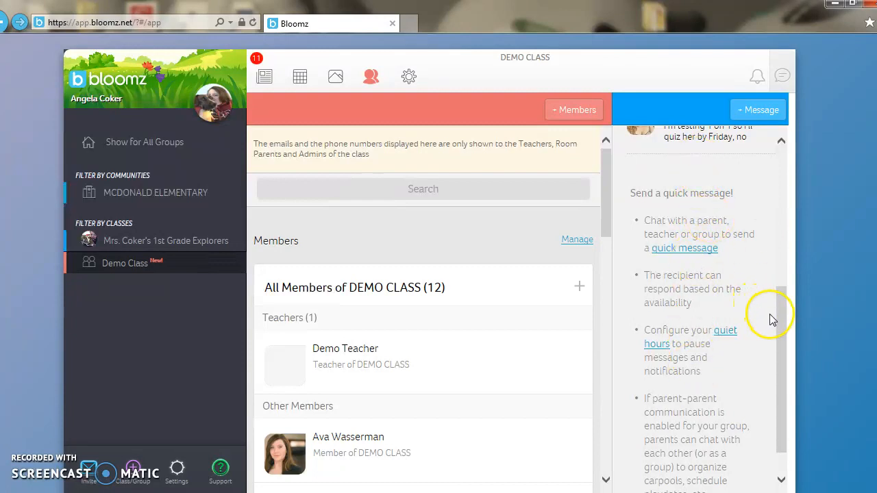
{"action": "mouse_move", "coordinate": [743, 172]}
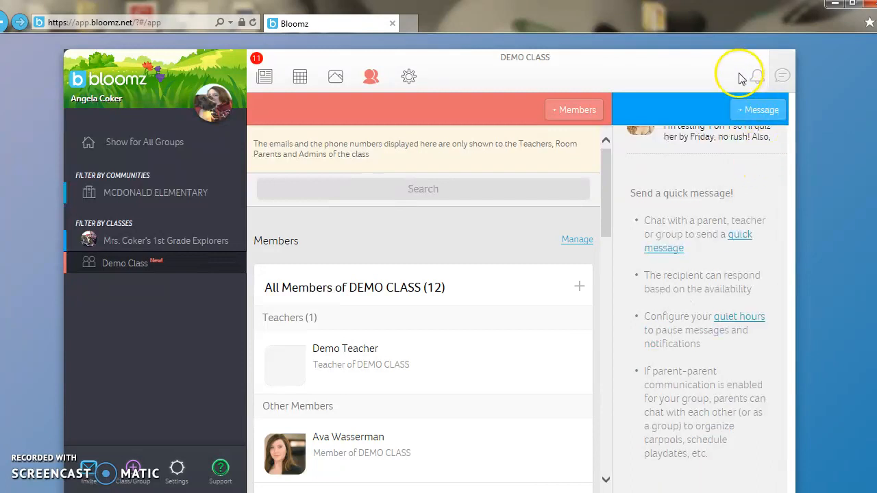
{"action": "mouse_move", "coordinate": [670, 82]}
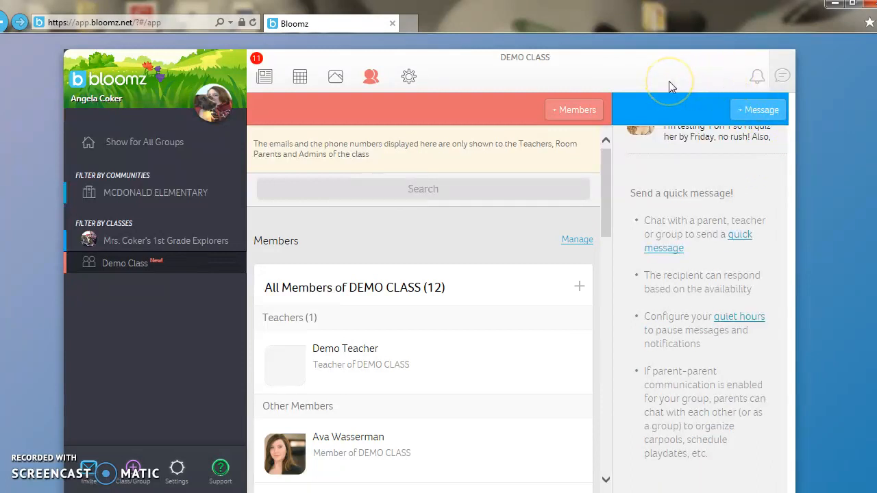
{"action": "mouse_move", "coordinate": [517, 89]}
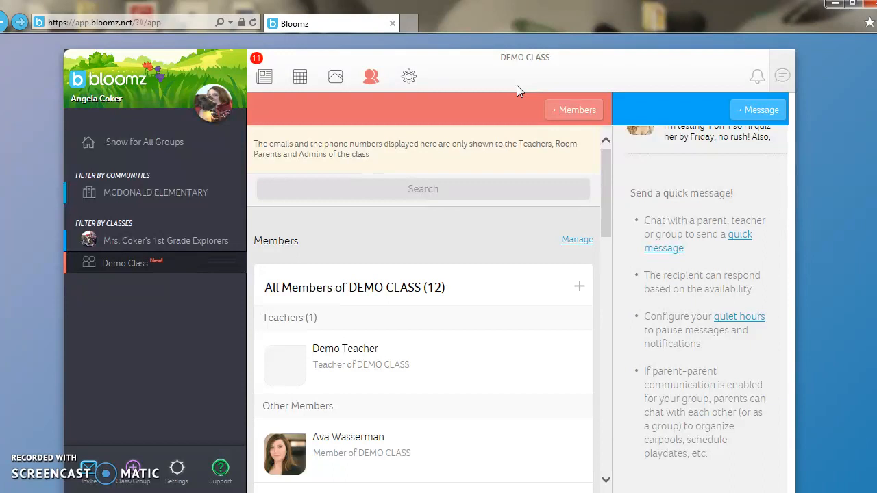
{"action": "mouse_move", "coordinate": [453, 58]}
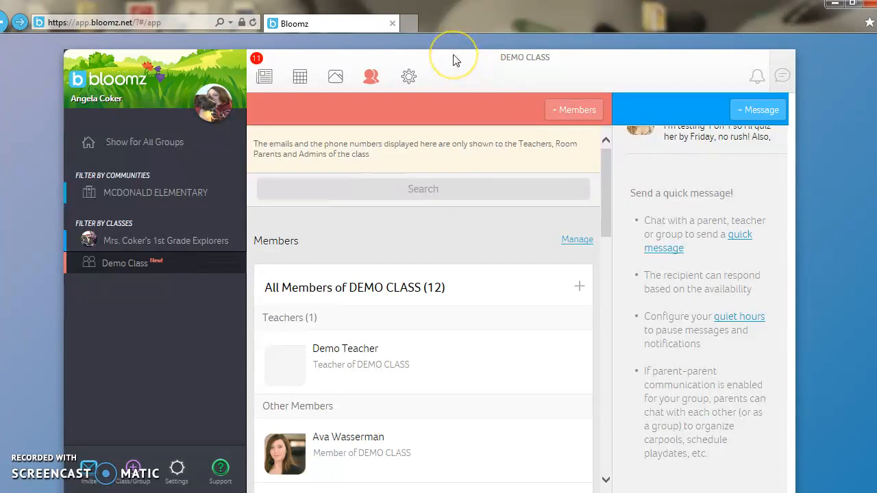
{"action": "mouse_move", "coordinate": [456, 58]}
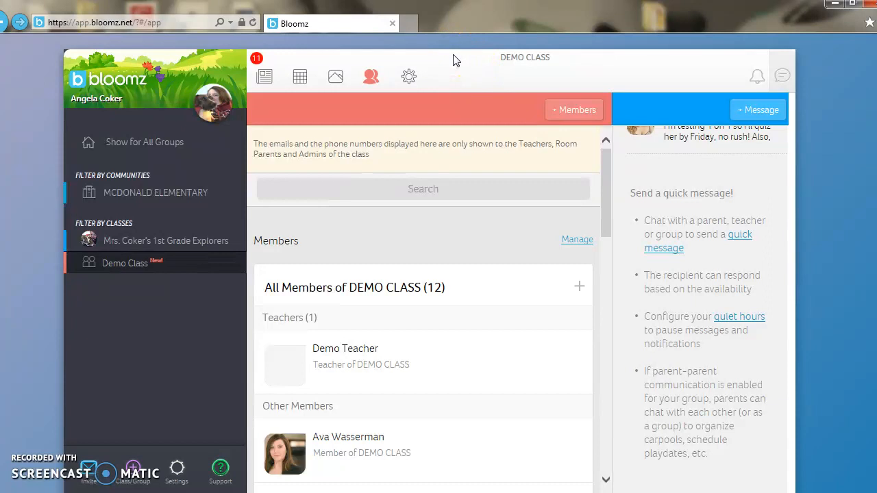
{"action": "mouse_move", "coordinate": [384, 196]}
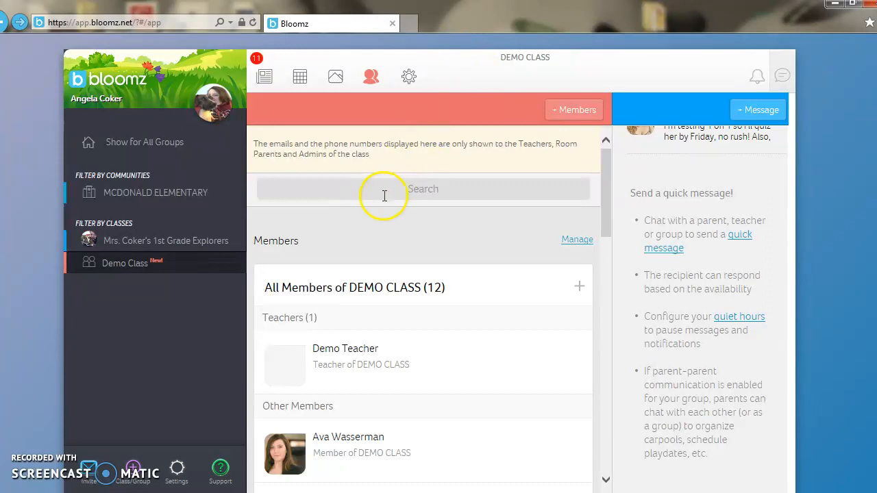
{"action": "mouse_move", "coordinate": [31, 469]}
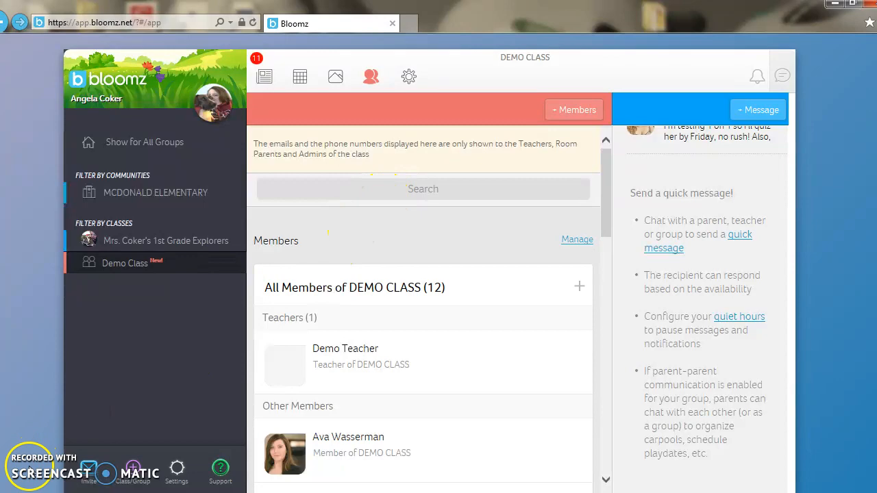